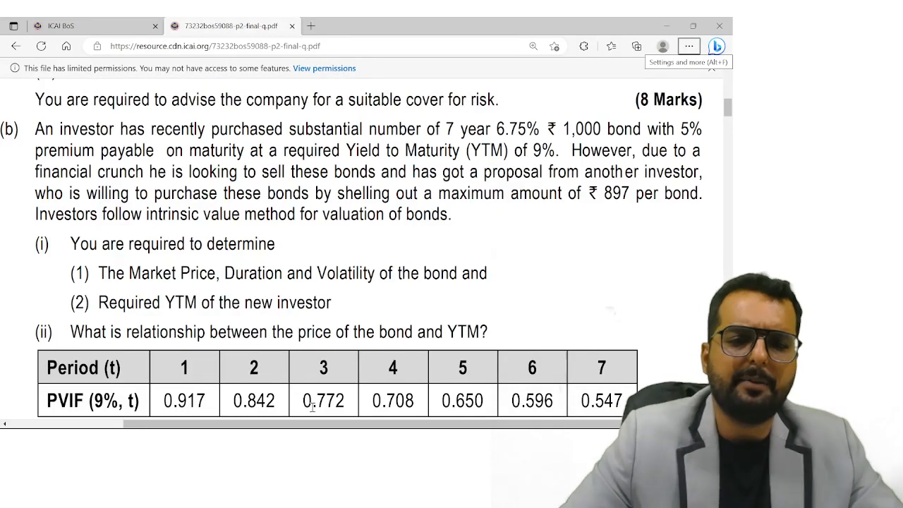
Handwrite the Basic Data heading with 7-year life, 6.75% coupon and 1000 face value.
scroll("up", 3)
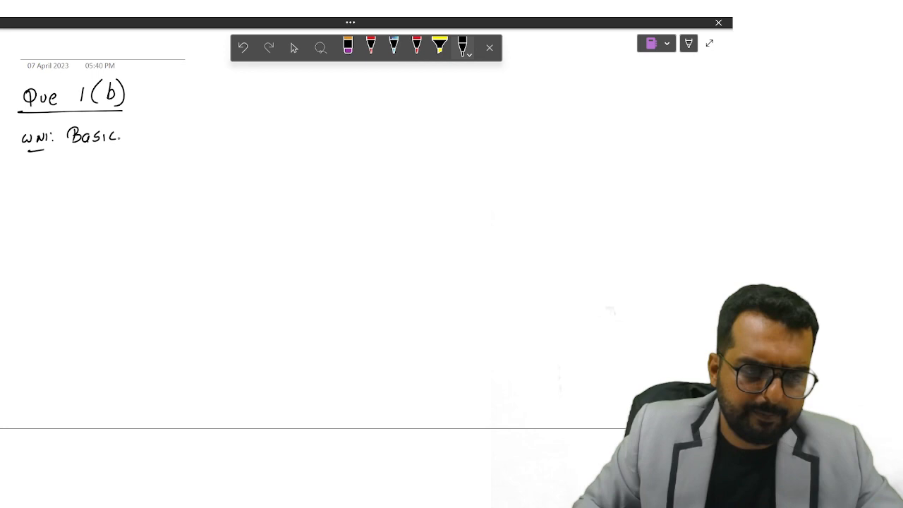
left_click_drag(141, 134, 183, 134)
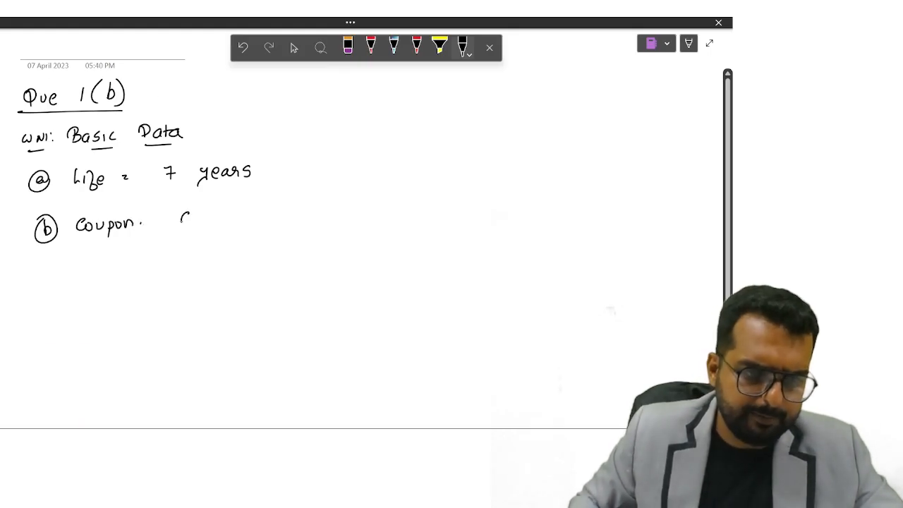
type("6.75%")
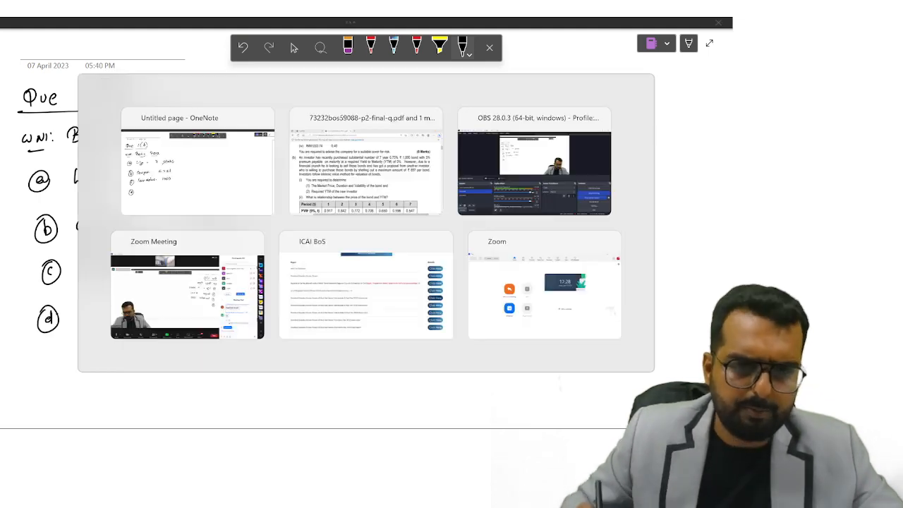
left_click(198, 162)
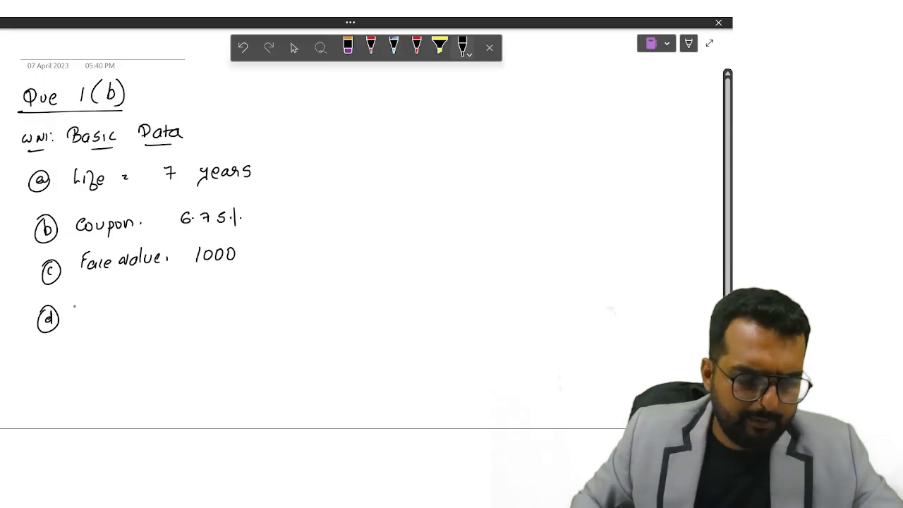
Handwrite premium on maturity, redemption 1050, 9% YTM and maximum price 897.
left_click_drag(70, 311, 156, 311)
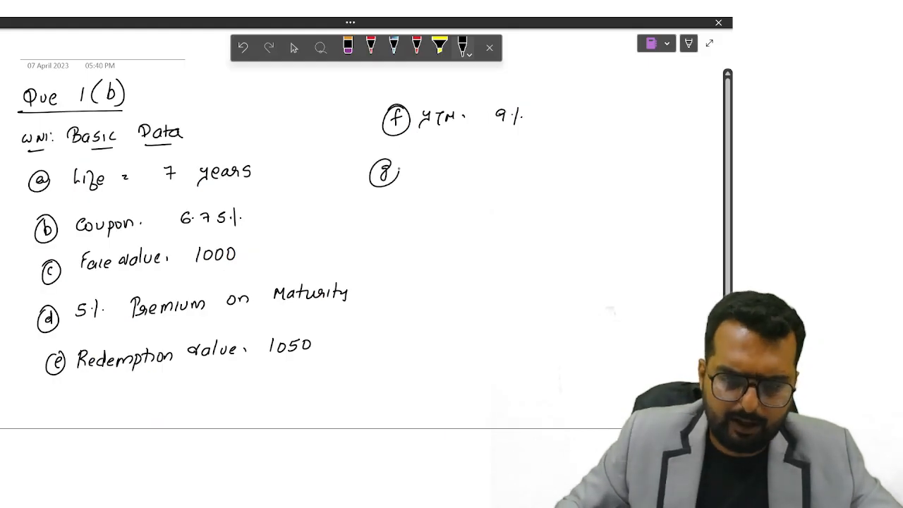
type("Max Price Investor is")
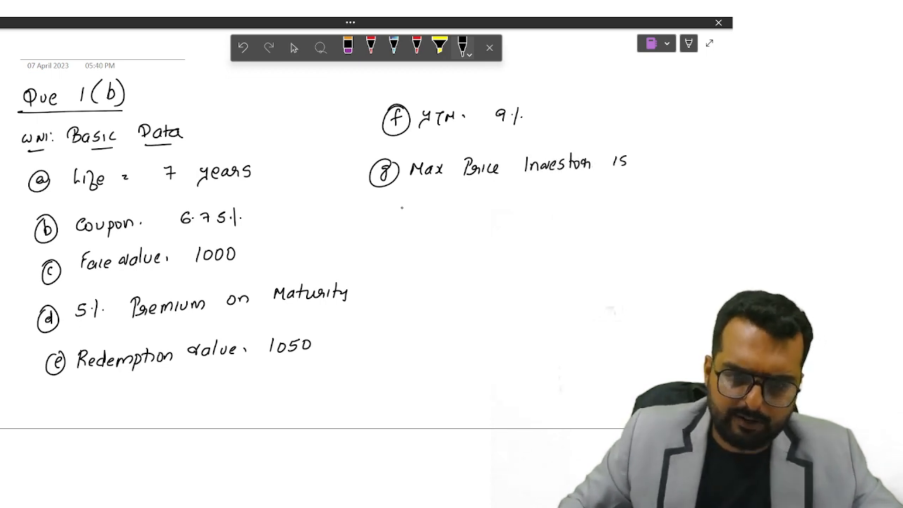
left_click_drag(402, 205, 458, 212)
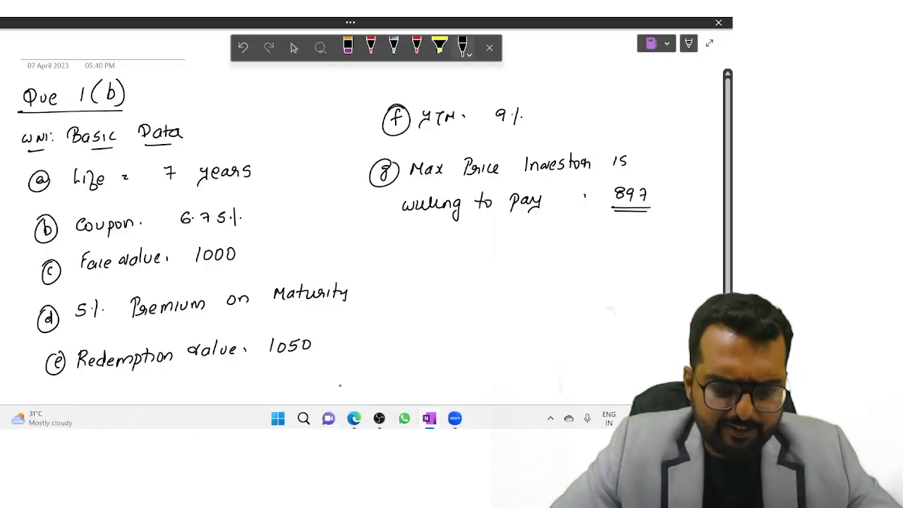
Launch Excel from Windows Search and switch to the blank Book1 workbook.
left_click(303, 415)
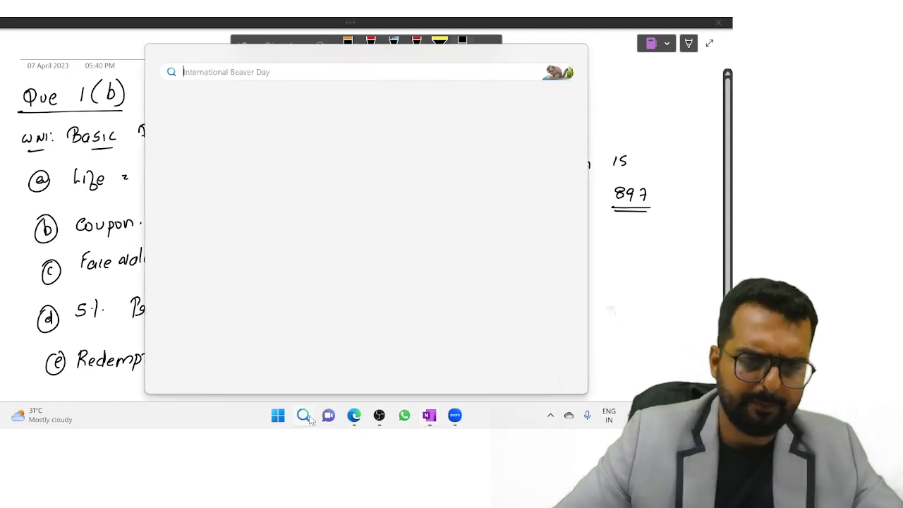
type("EXCEL")
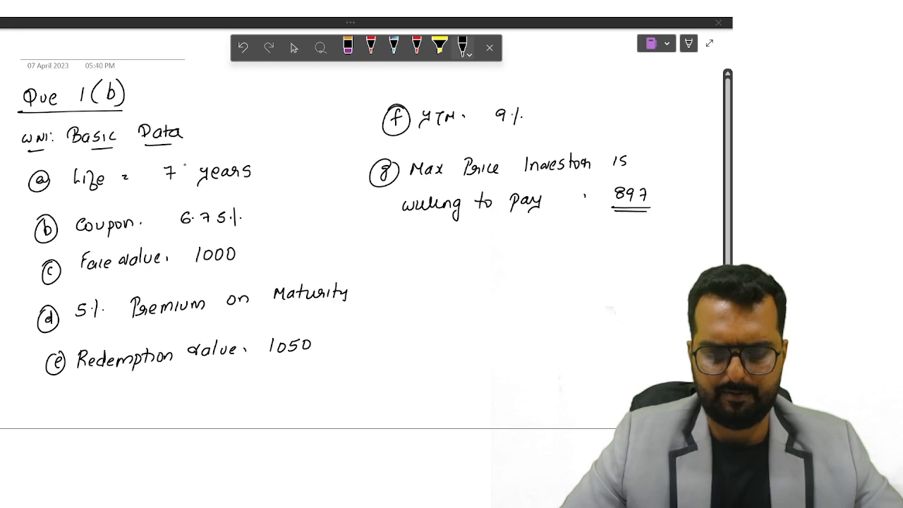
key("alt+tab")
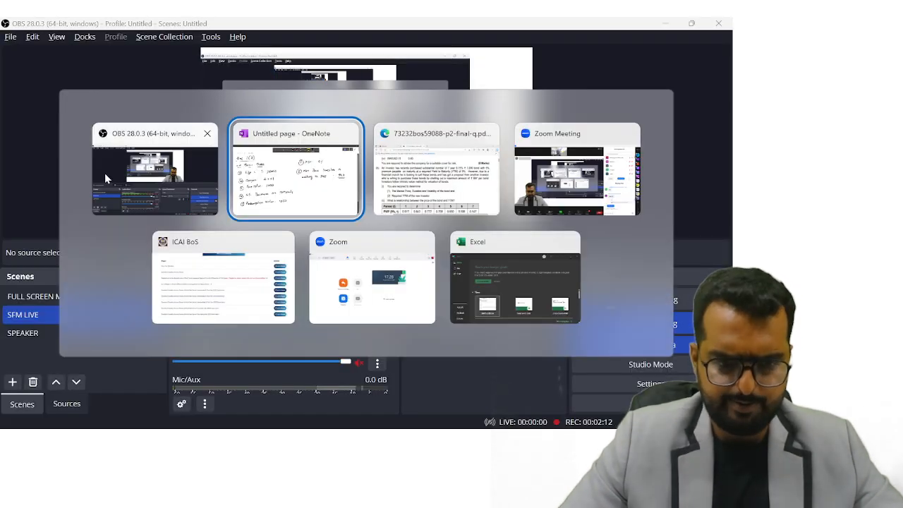
left_click(295, 167)
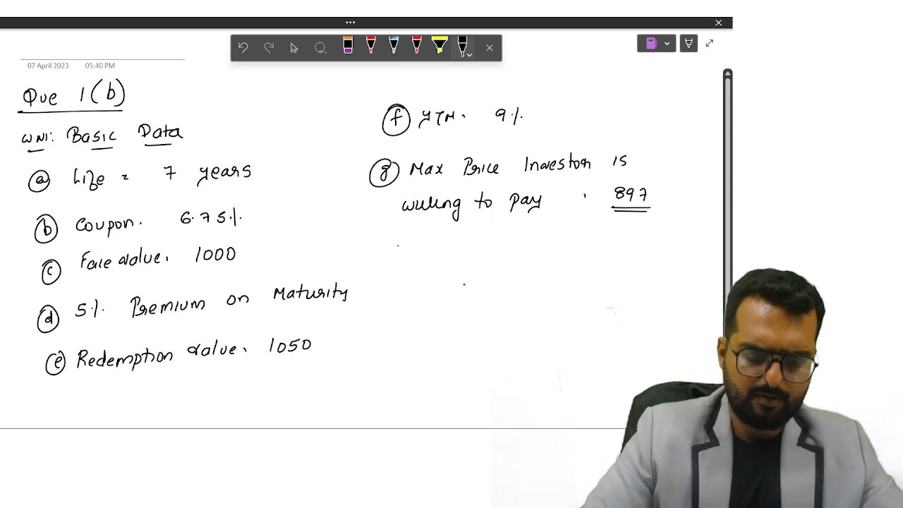
key("alt+tab")
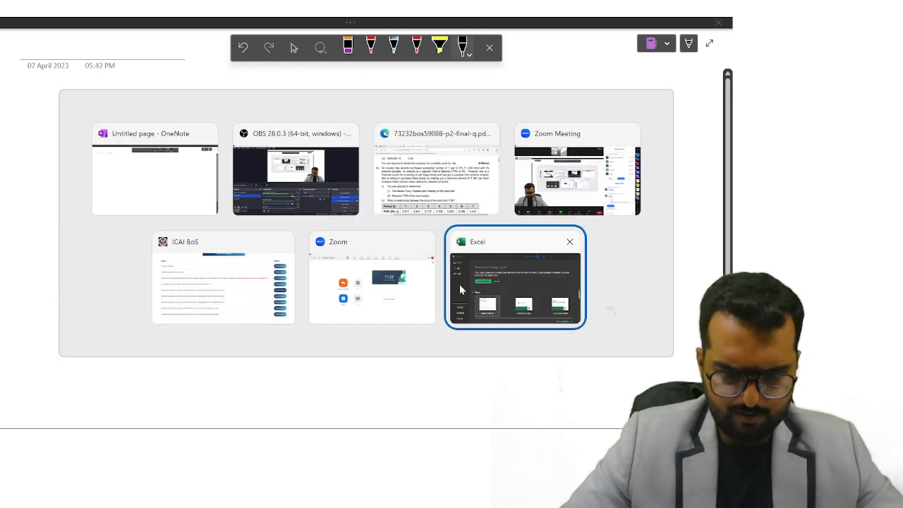
left_click(515, 276)
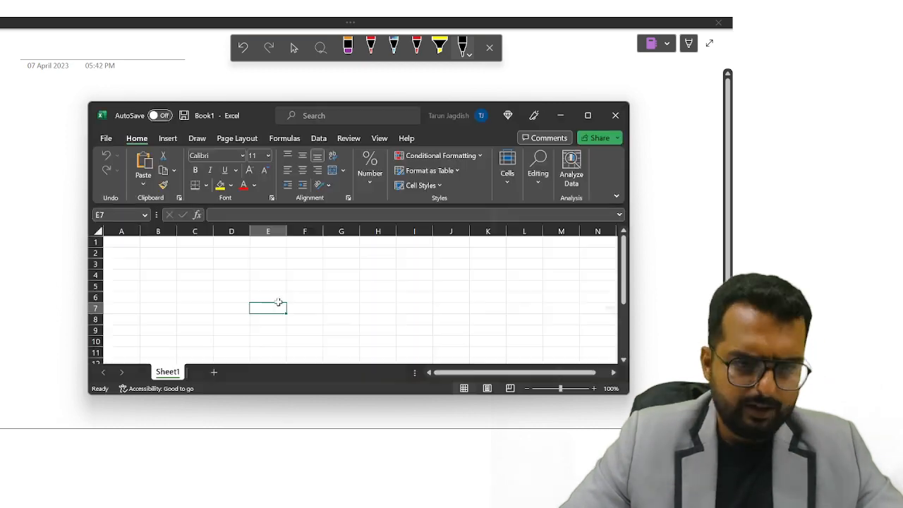
Maximize Excel and widen columns A to K via Column Width.
left_click(587, 116)
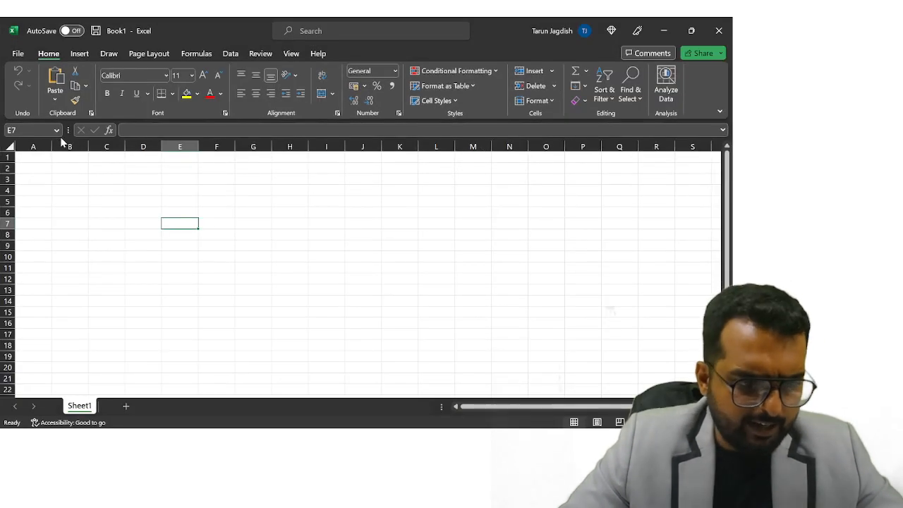
left_click(199, 93)
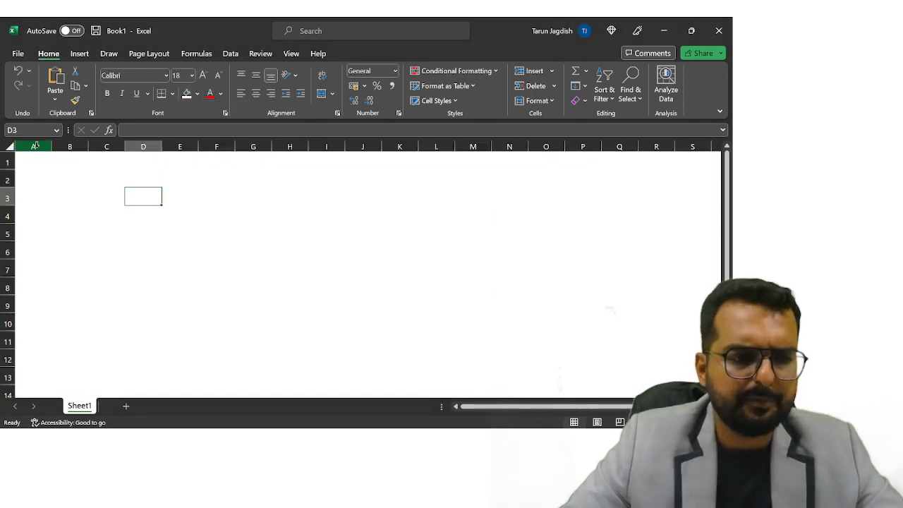
right_click(34, 146)
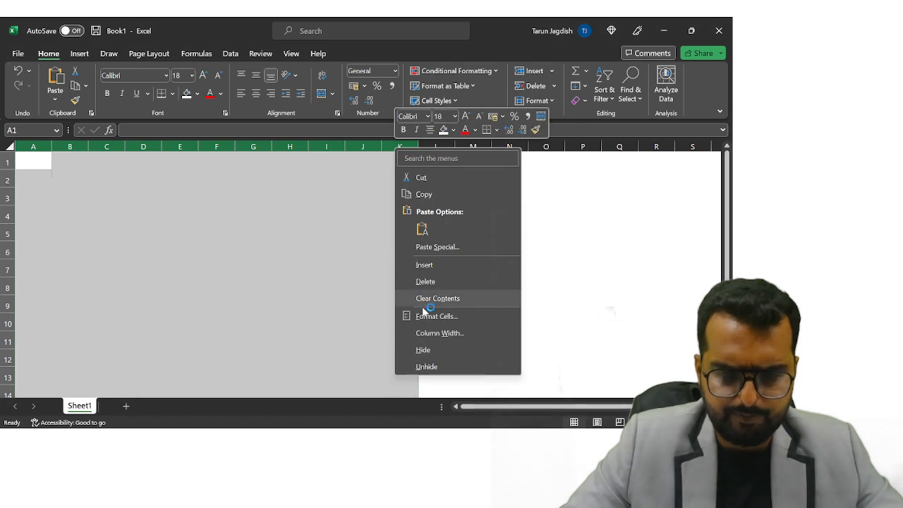
left_click(440, 333)
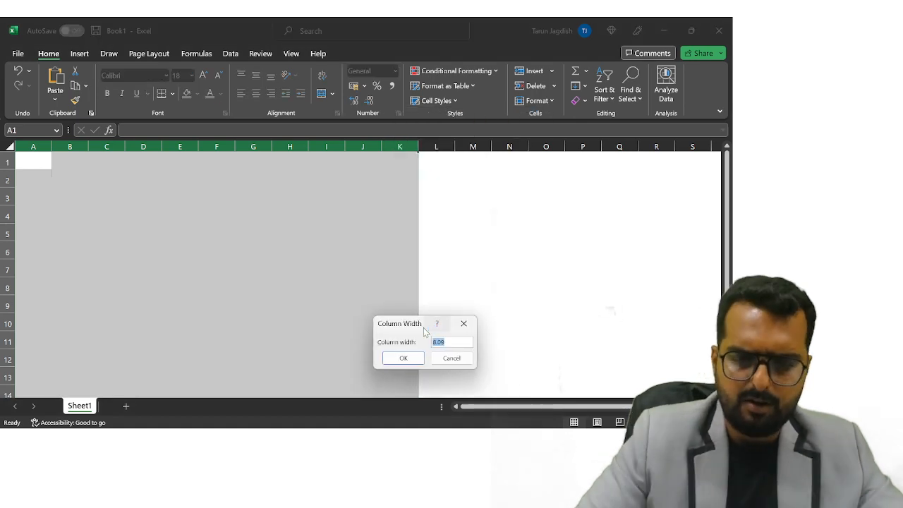
left_click(404, 358)
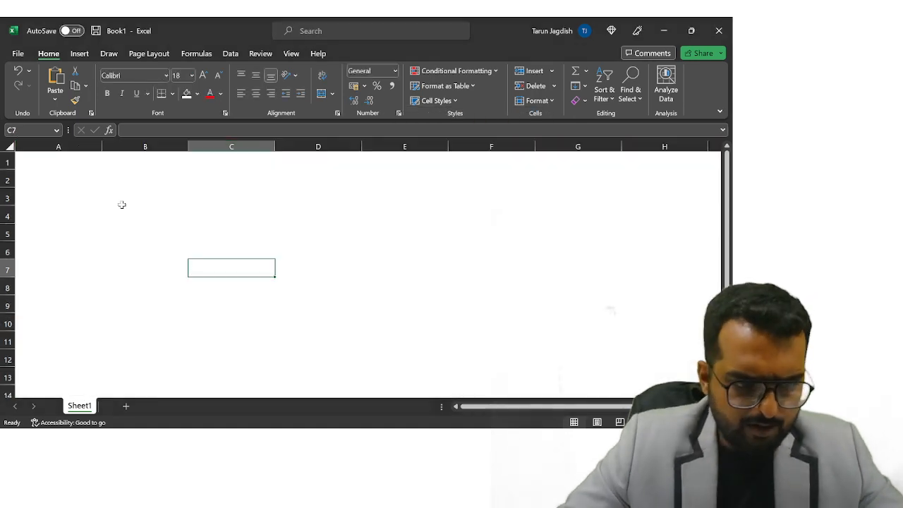
Enter bold centered headings YEAR, CF, DF, DCF, WEIGHT, DURATION across row 2.
type("YEAR")
left_click(491, 180)
type("DUARTION")
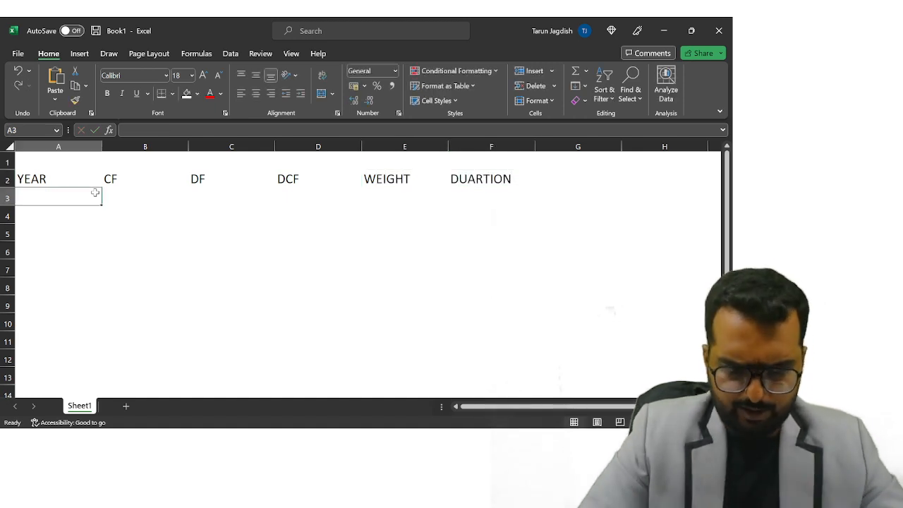
left_click(491, 178)
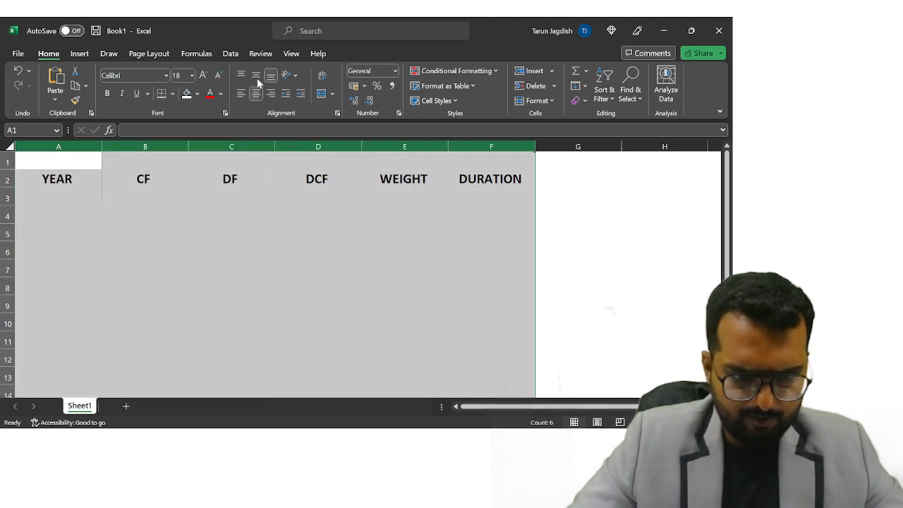
key("alt+tab")
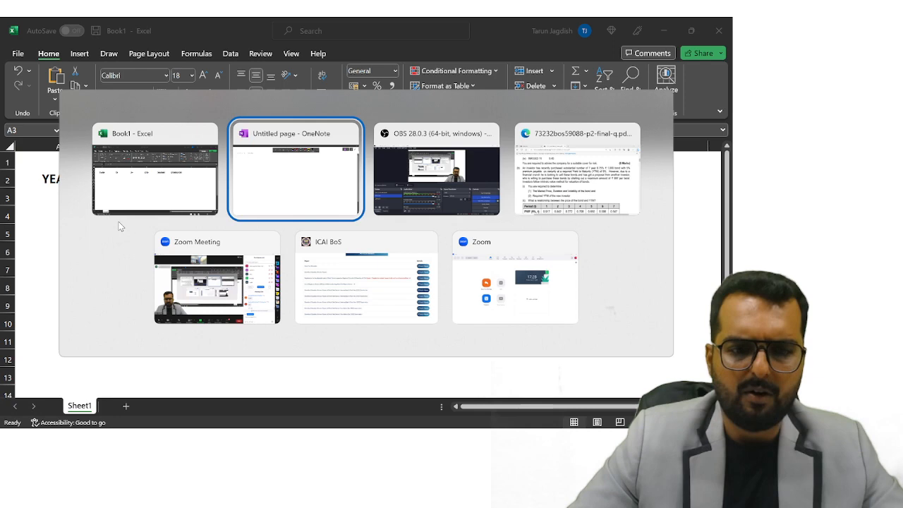
Enter cash flow 67.5 in B3 and fill it down for years 1 to 6.
left_click(577, 170)
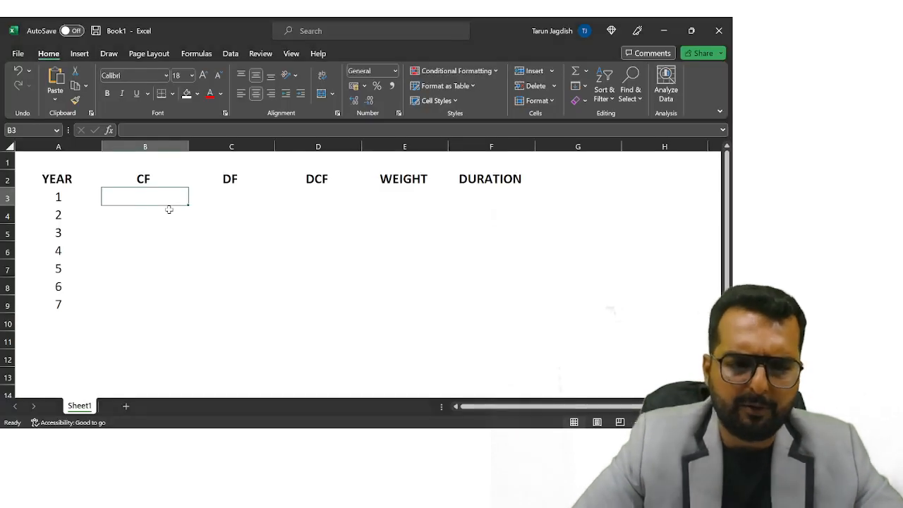
type("67.5")
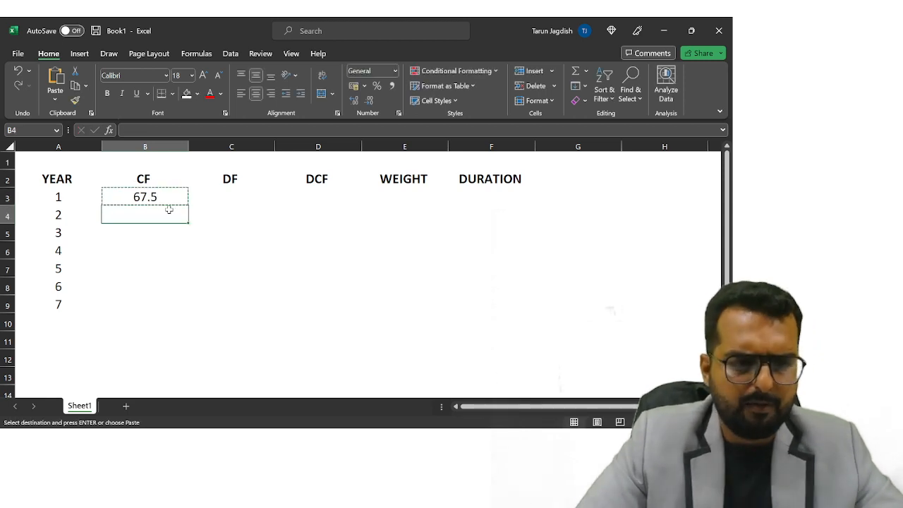
left_click_drag(144, 214, 144, 287)
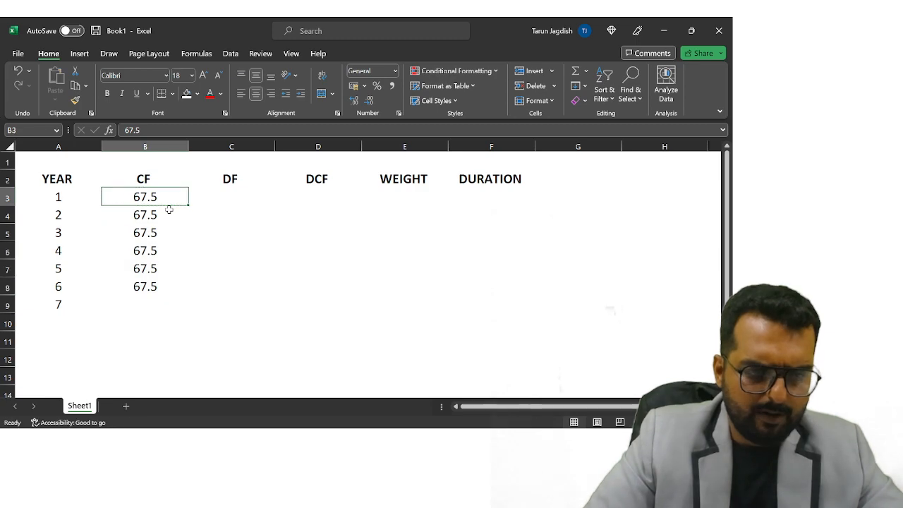
left_click(144, 305)
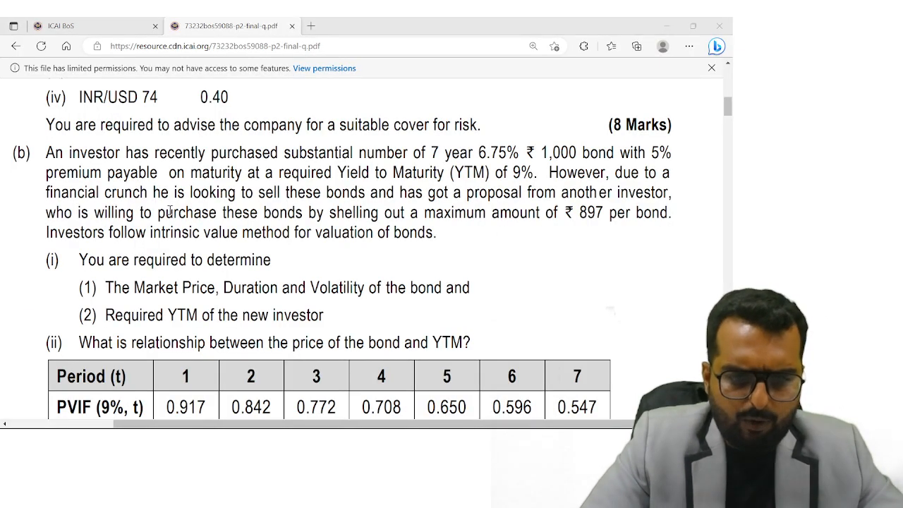
Enter =1050+67.5 in B9 giving year-7 cash flow 1117.5.
key("alt+tab")
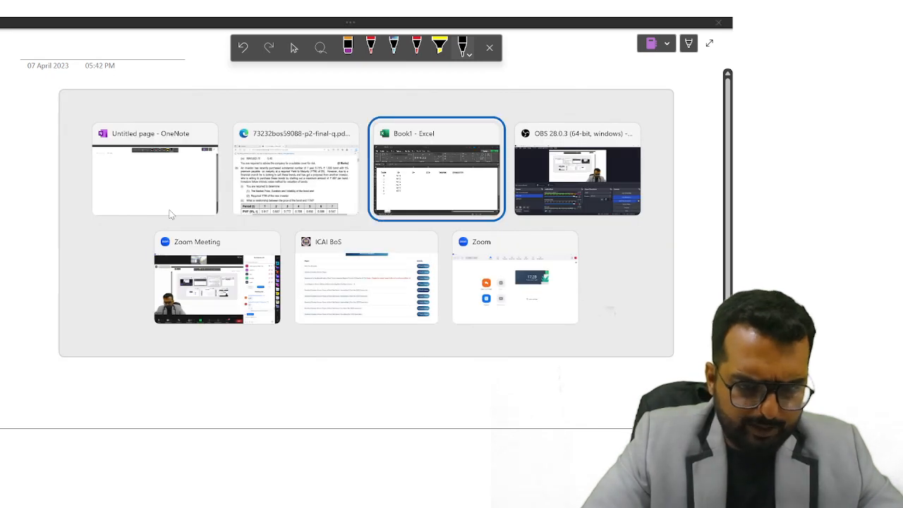
left_click(435, 167)
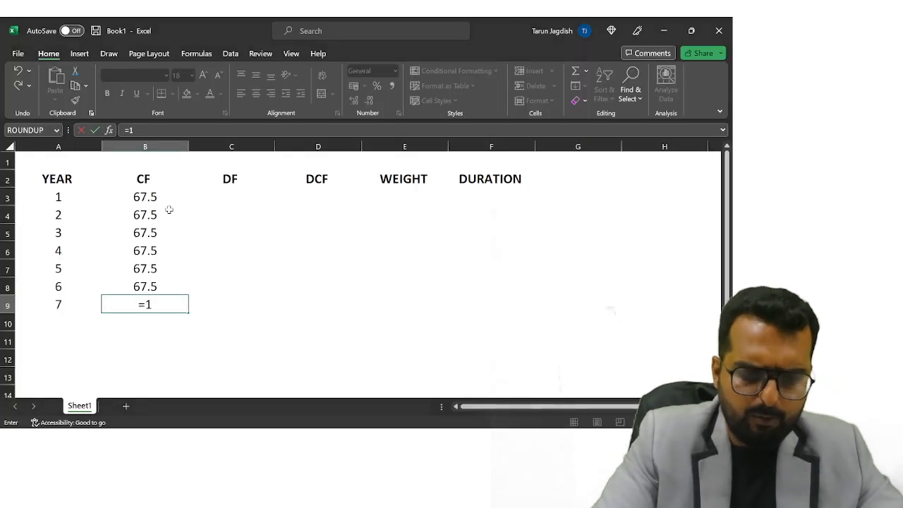
type("050+")
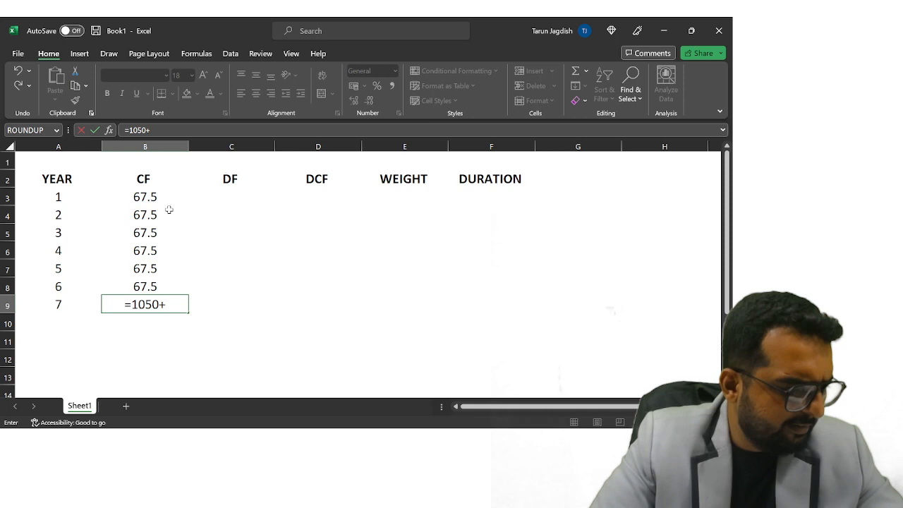
type("67")
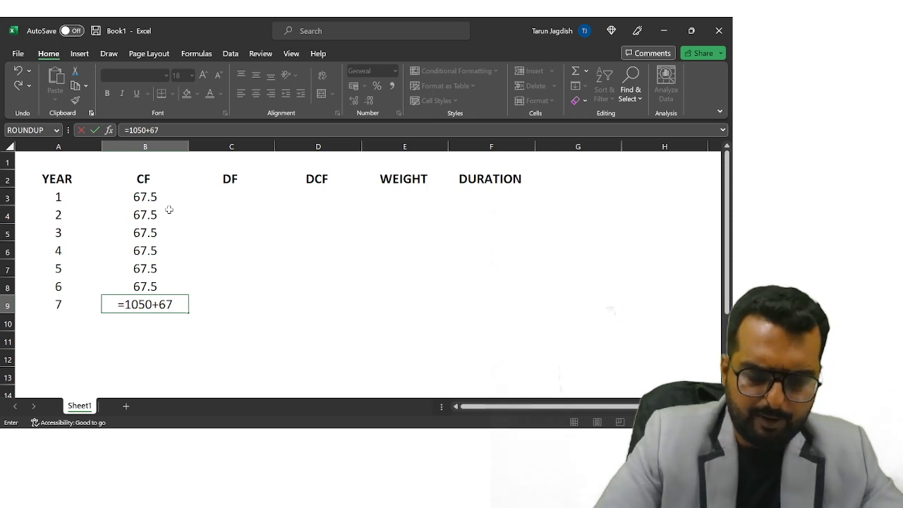
key("Return")
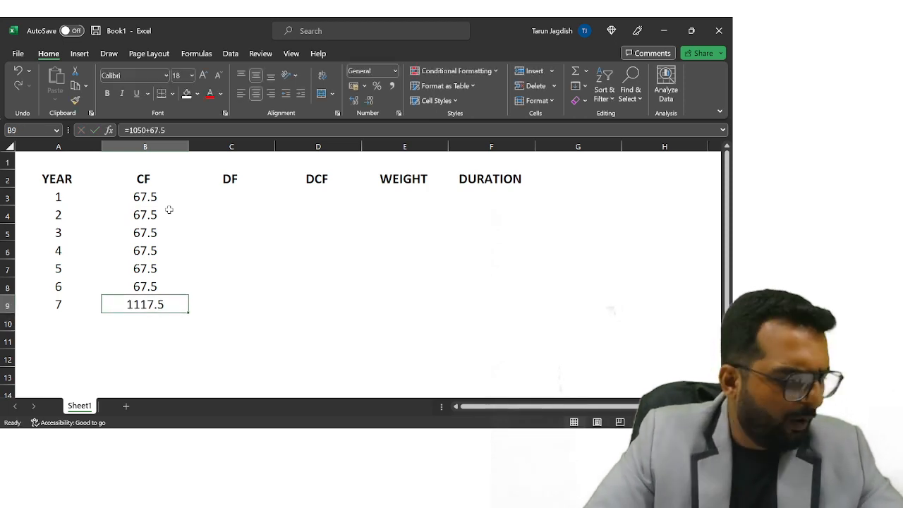
left_click(231, 161)
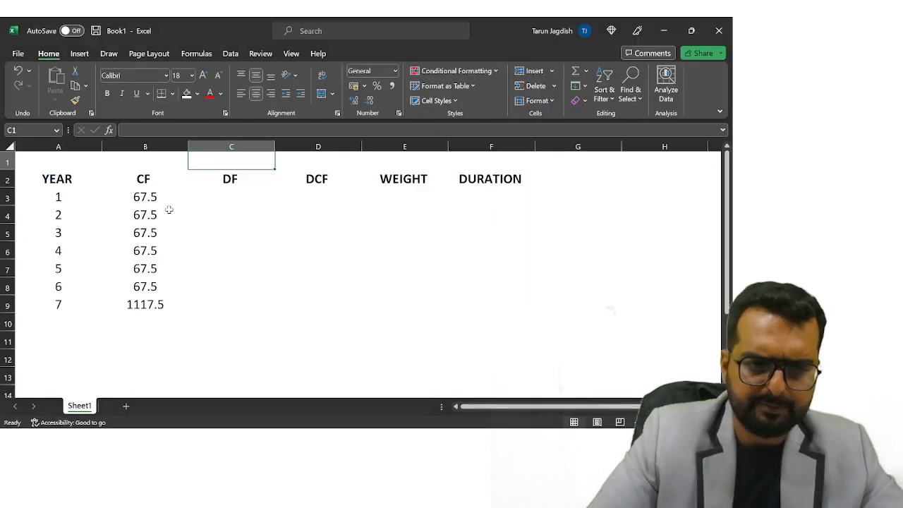
Set 9% in C1 and fill DF with =1/(1+C1) then =C3/1.09 down to year 7.
type("9%")
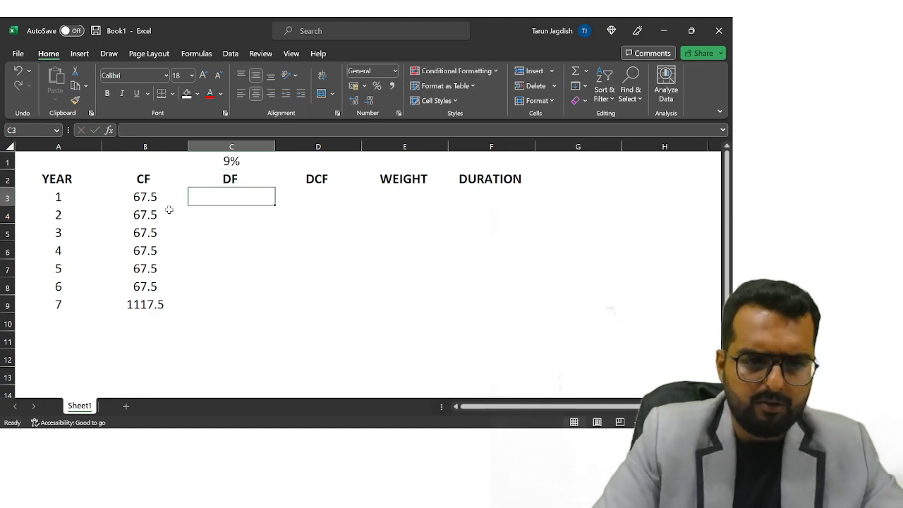
type("=1/(1+C1")
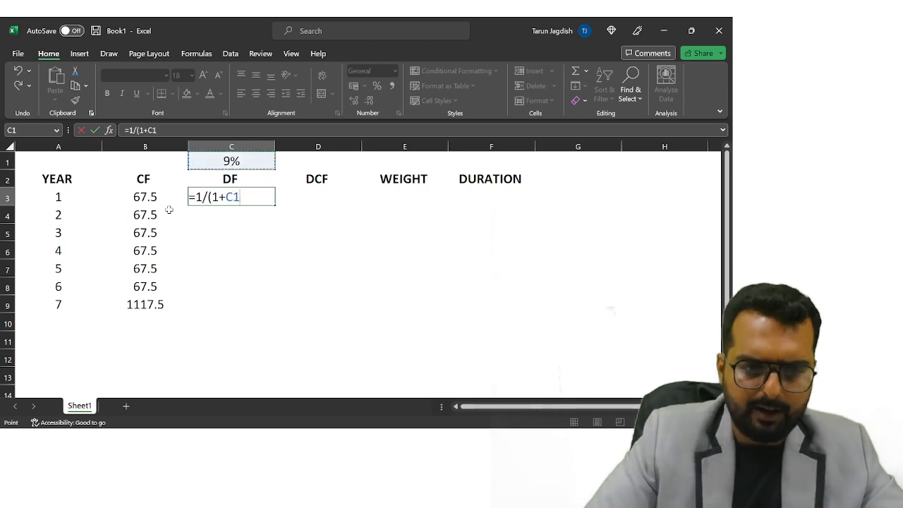
key("Return")
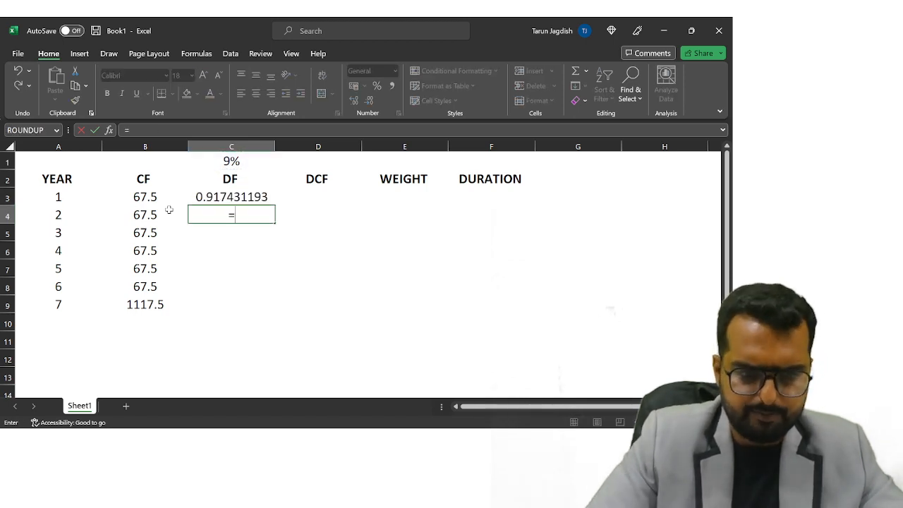
type("C3/")
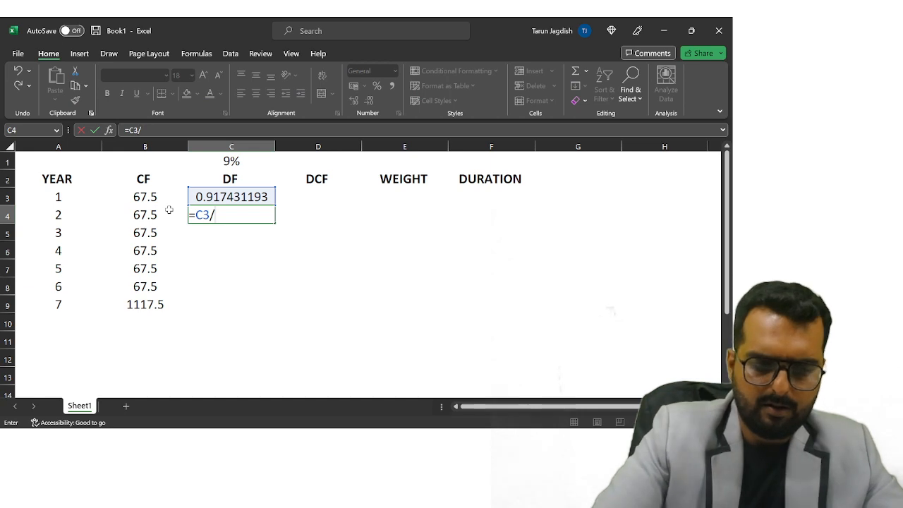
type("1.09")
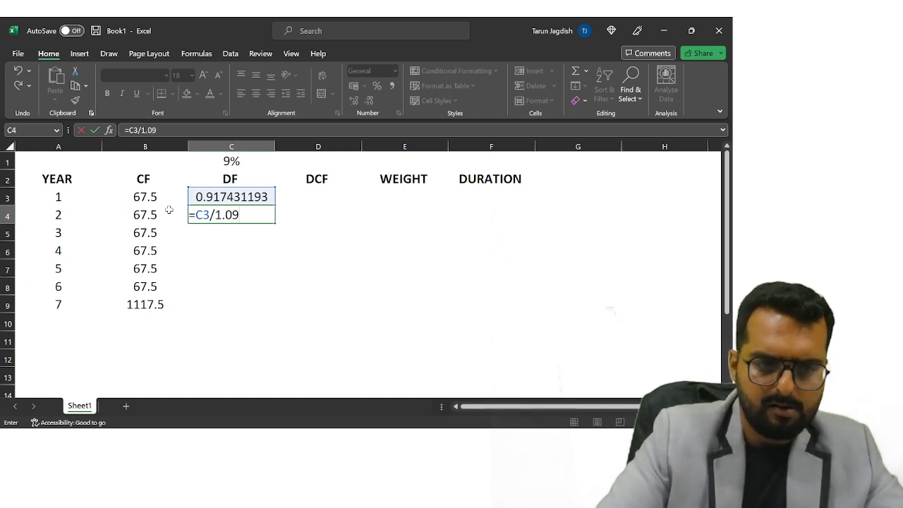
key("Enter")
type("=B3*")
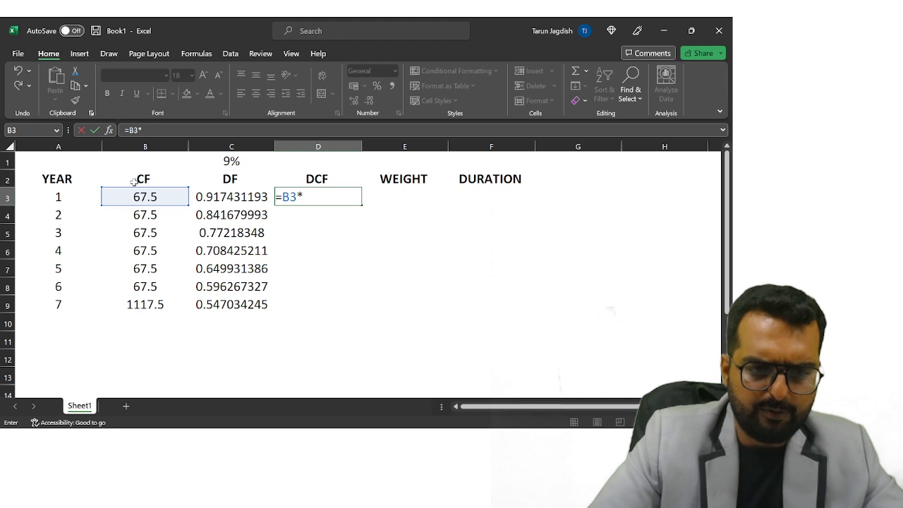
Fill DCF as =B3*C3 down to year 7 and total it with =SUM(D3:D9) giving 914.11.
left_click_drag(318, 198, 318, 268)
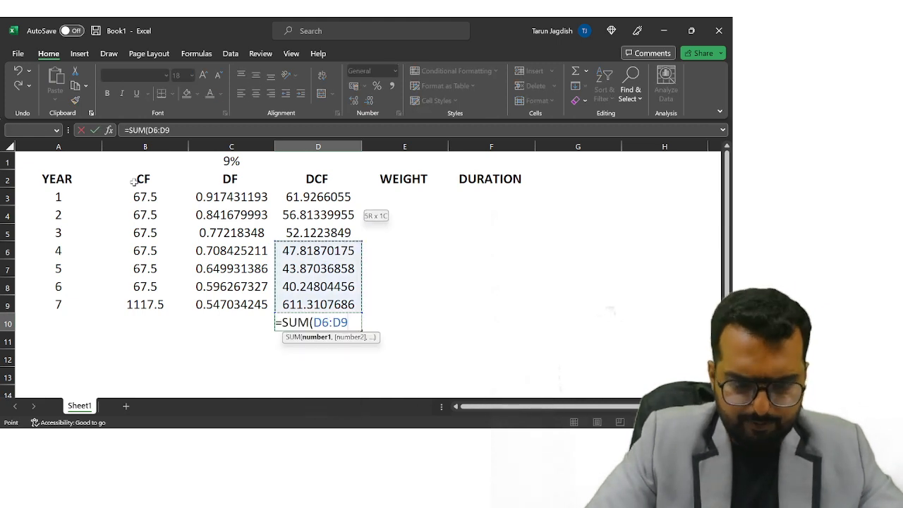
key("Return")
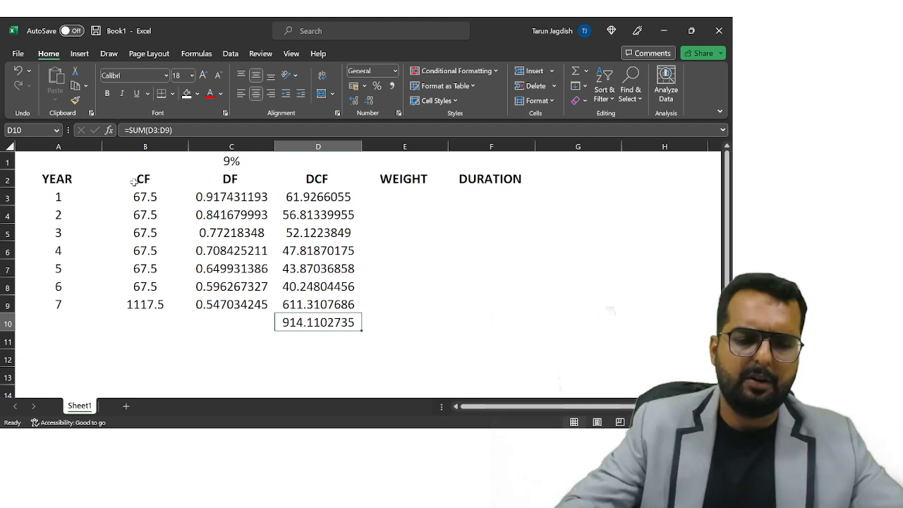
left_click(317, 196)
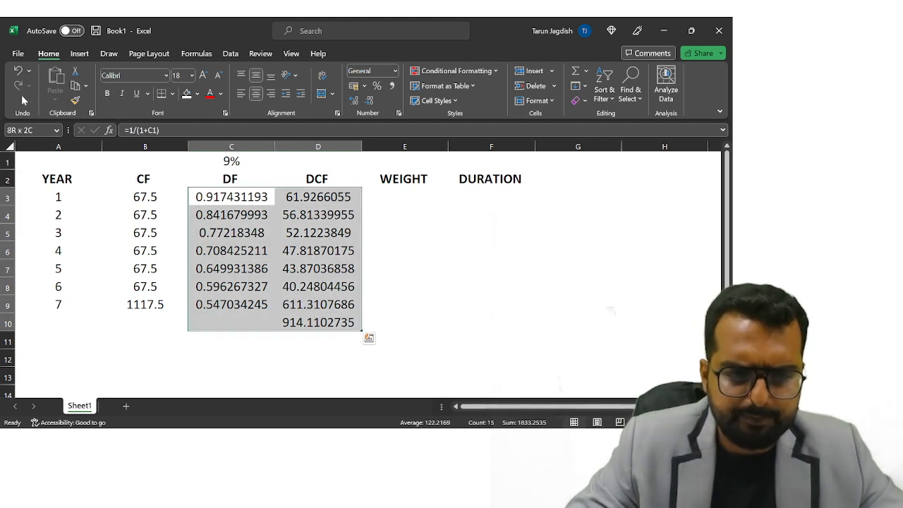
Round DF and DCF to two decimals and fill the 914.11 total yellow.
left_click(373, 71)
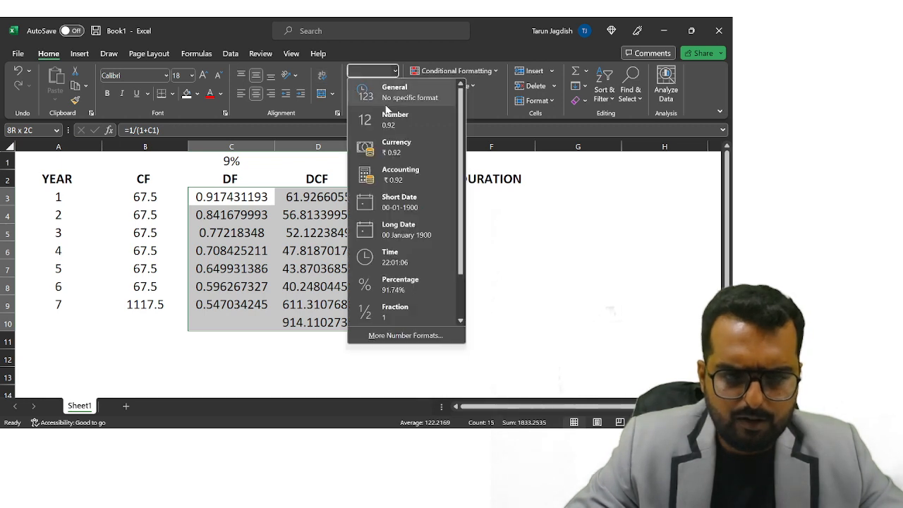
left_click(395, 119)
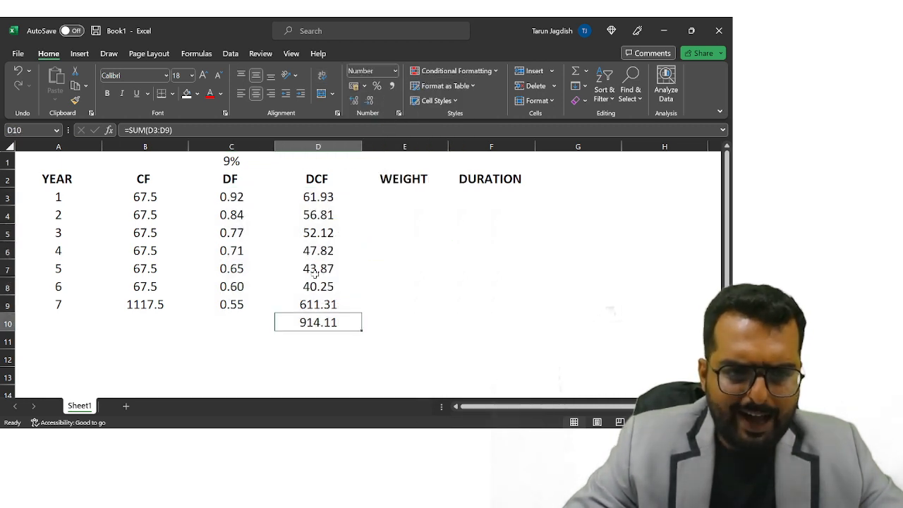
left_click(197, 93)
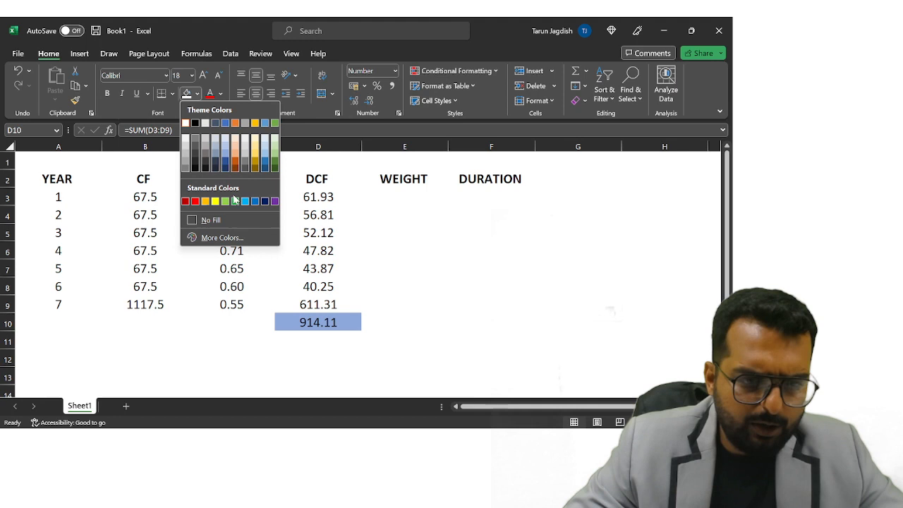
left_click(204, 200)
type("=")
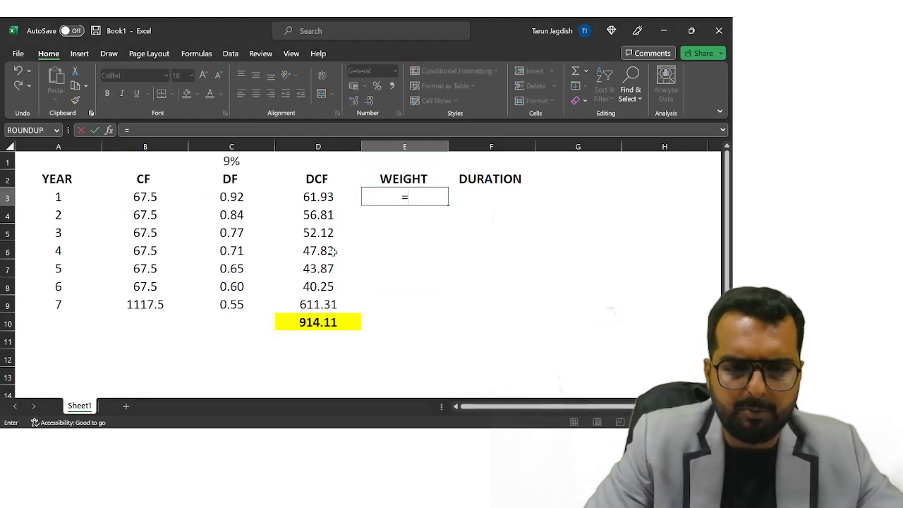
Fill WEIGHT as =D3/$D$10 percentages and DURATION =A3*E3, totalling 5.76 in yellow.
left_click(318, 251)
type("D3/$D$10")
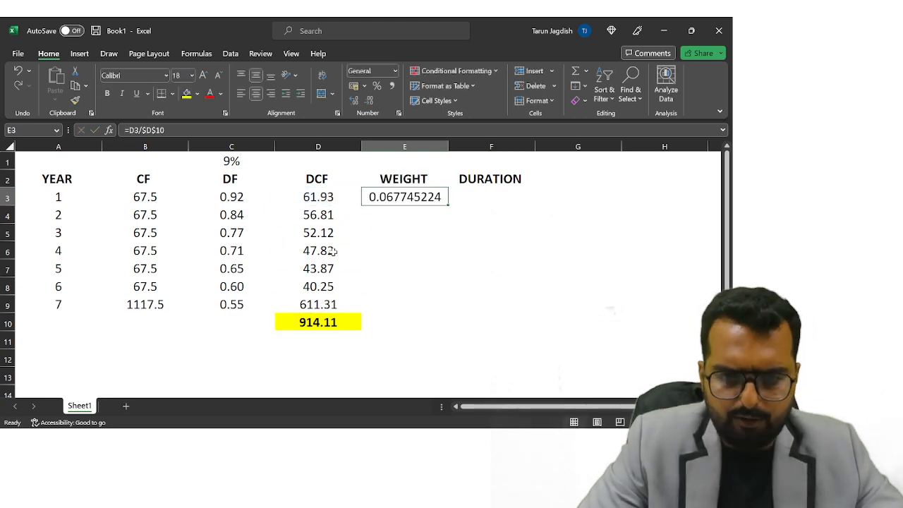
left_click(372, 71)
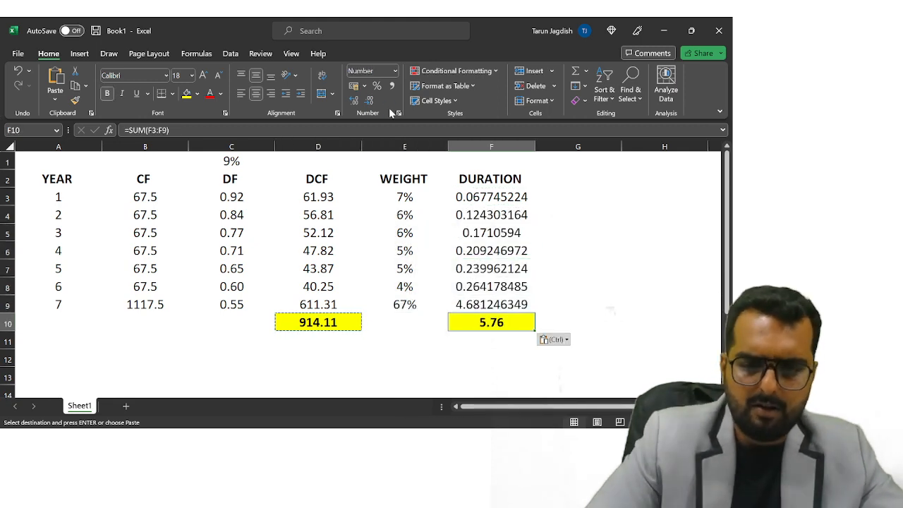
left_click_drag(491, 197, 491, 305)
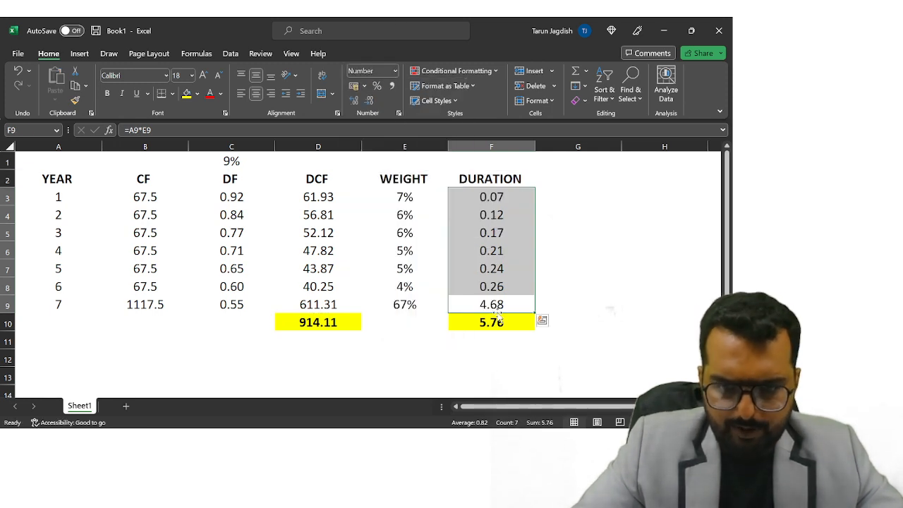
left_click(491, 321)
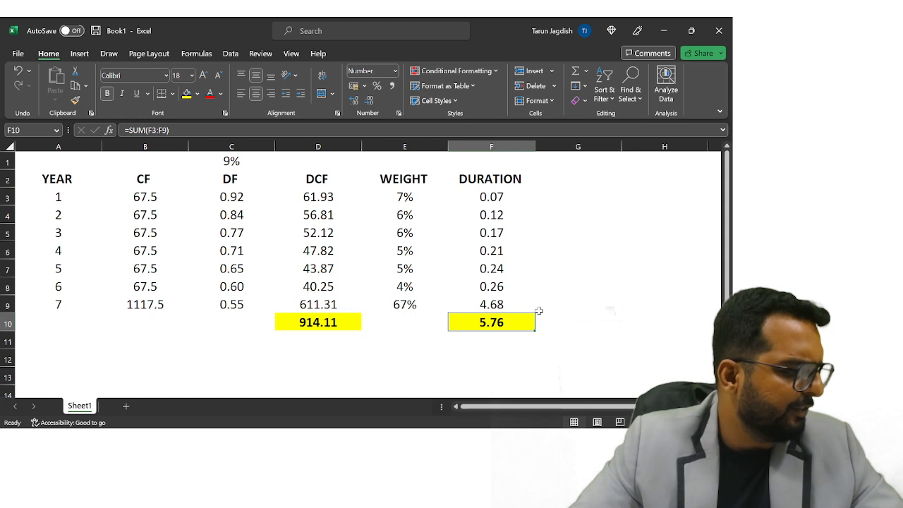
mouse_move(539, 291)
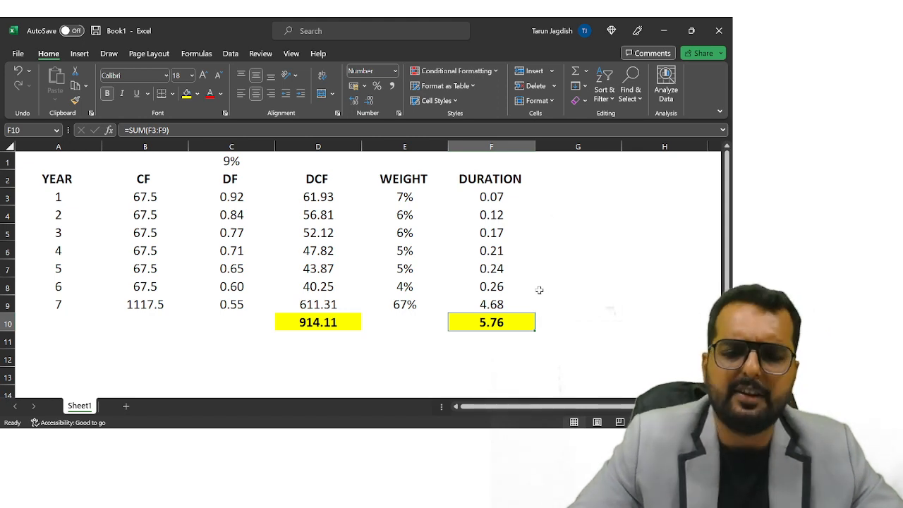
Label VOLATILITY in D12 and compute =F10/1.09 giving 5.28.
left_click(317, 358)
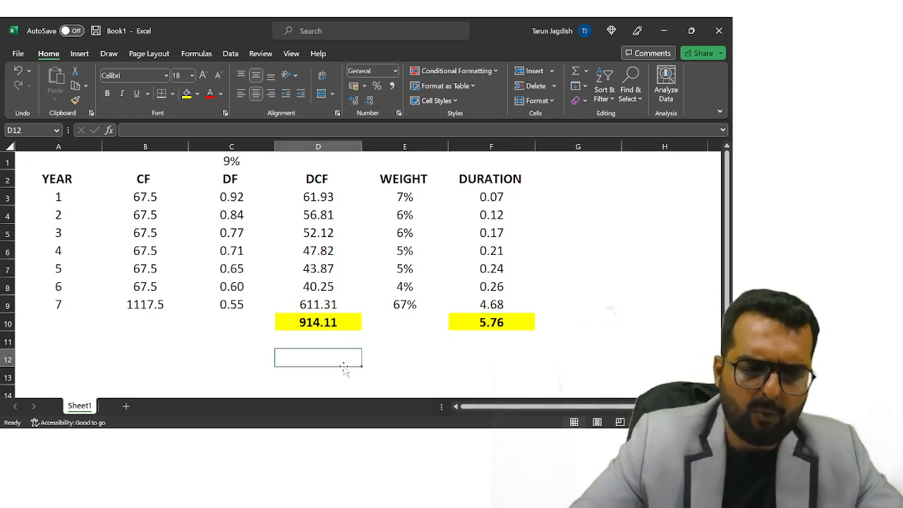
type("VOLATILT")
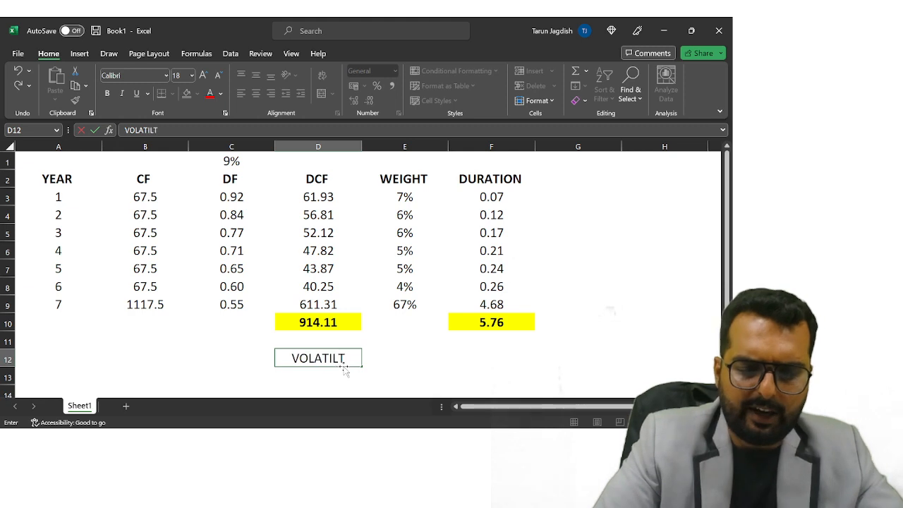
key("Backspace")
type("ITY")
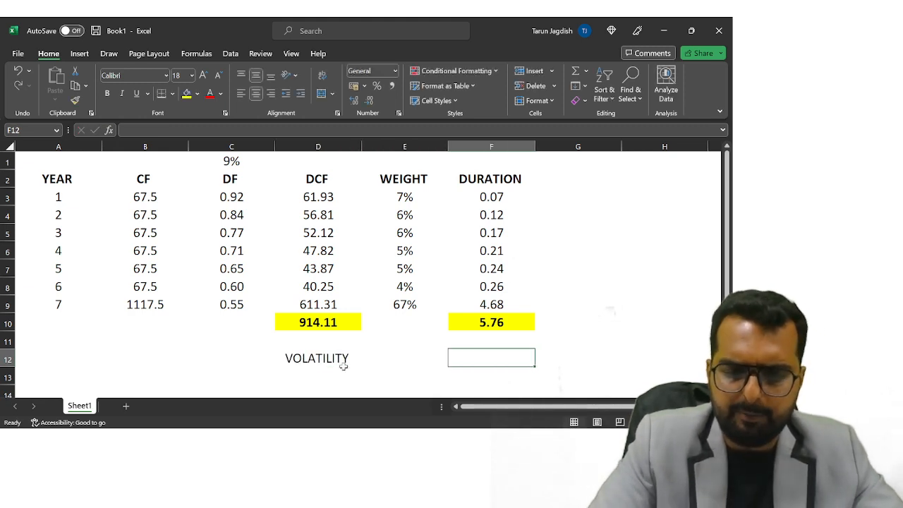
type("=F10/")
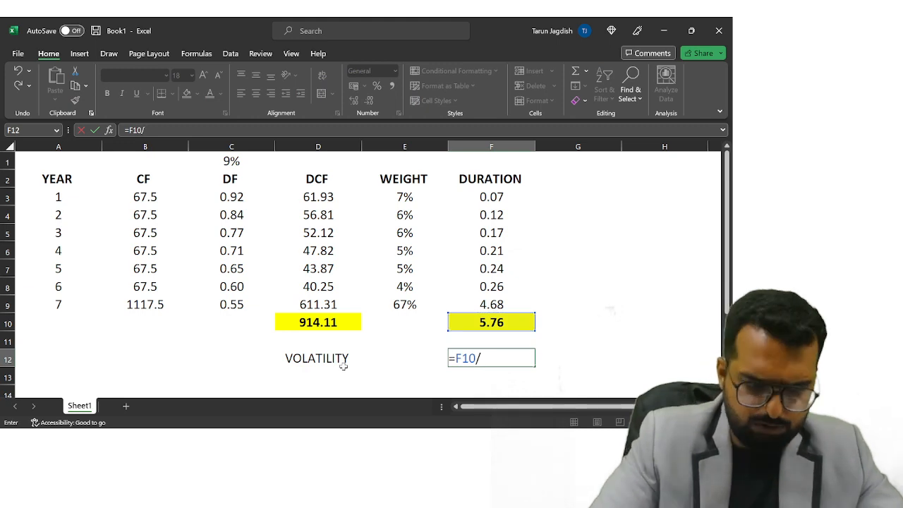
type("1.09")
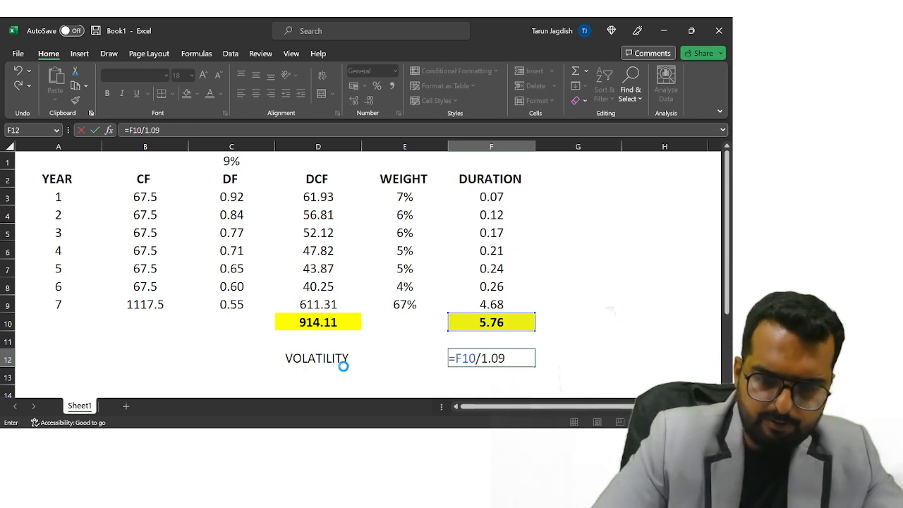
key("Return")
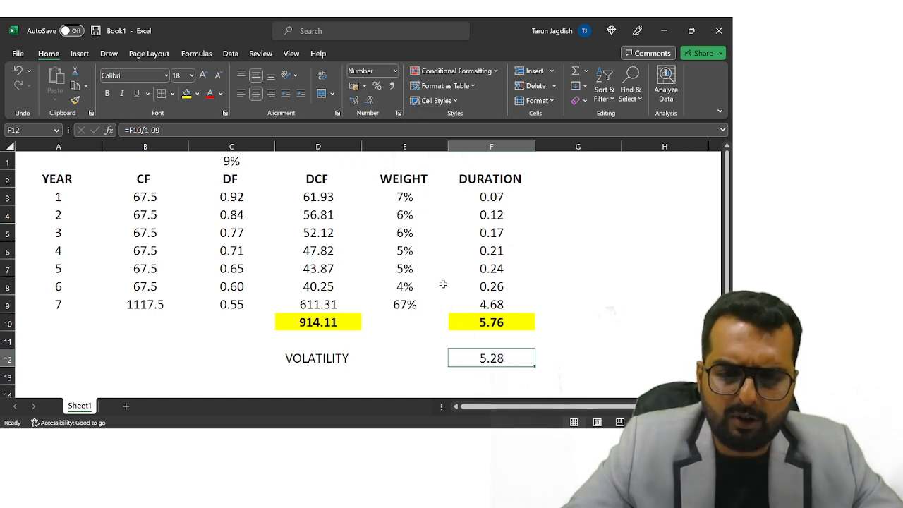
mouse_move(520, 359)
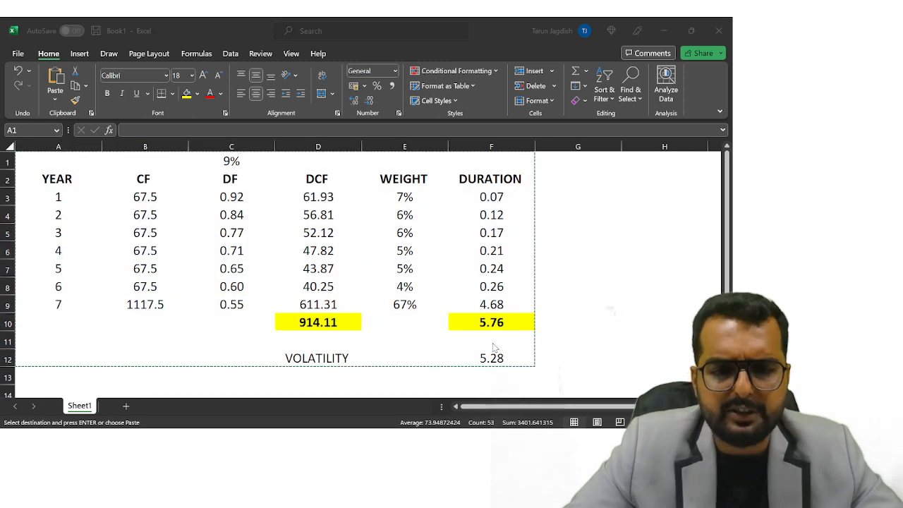
Paste the bond table into OneNote under handwritten heading 'MPS, Duration, Volatility'.
key("alt+tab")
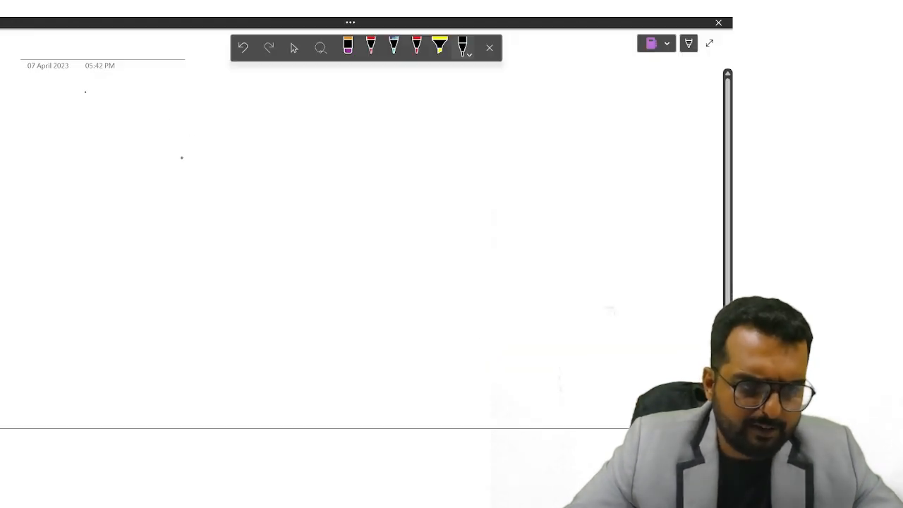
key("ctrl+v")
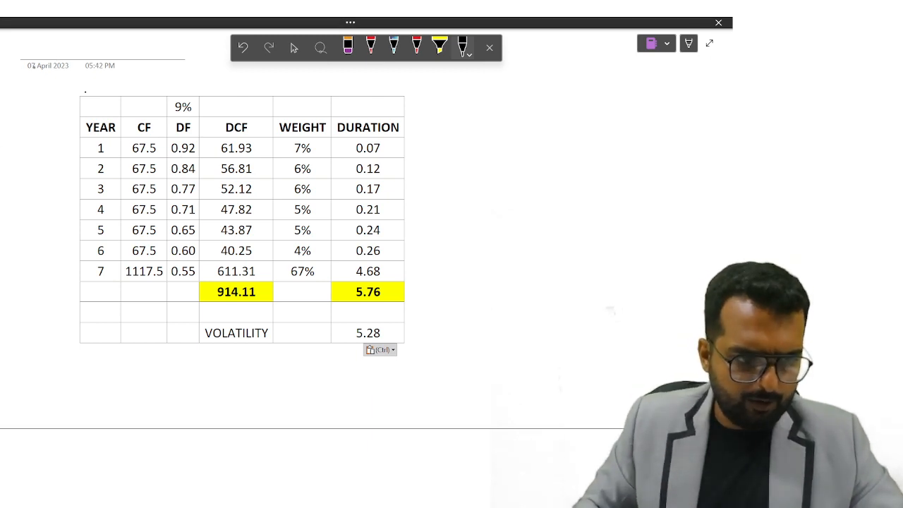
type("MPS,")
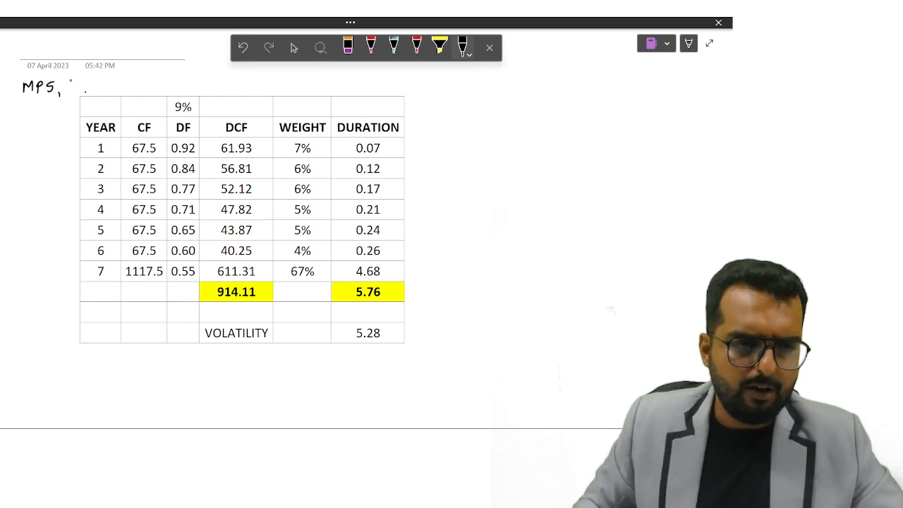
type("Duration, ovl")
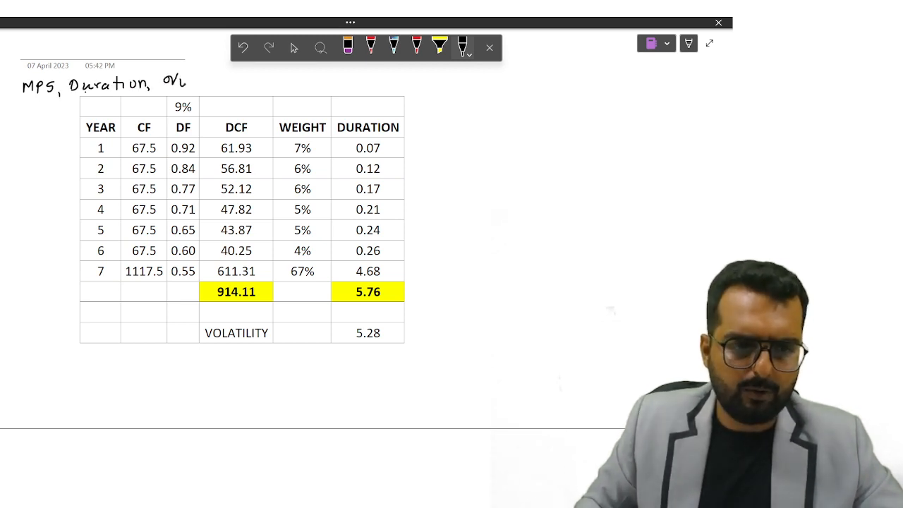
type("Volatility")
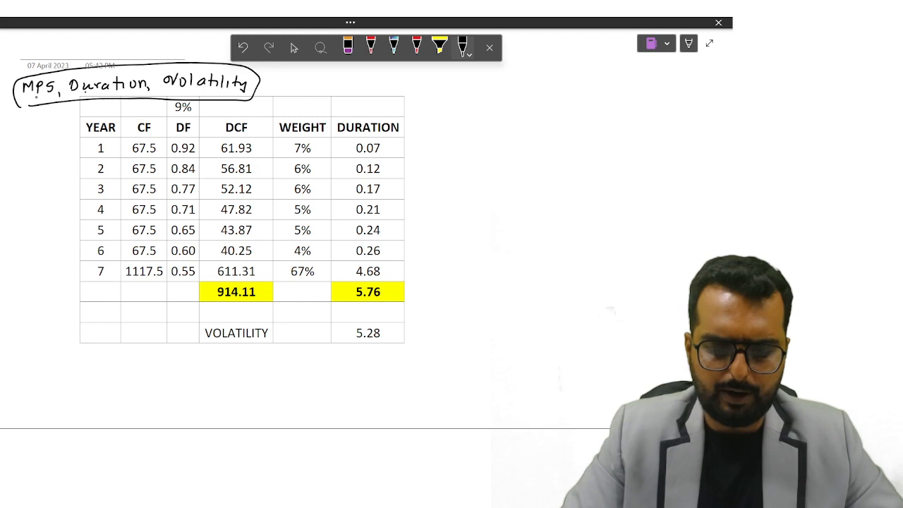
key("alt+tab")
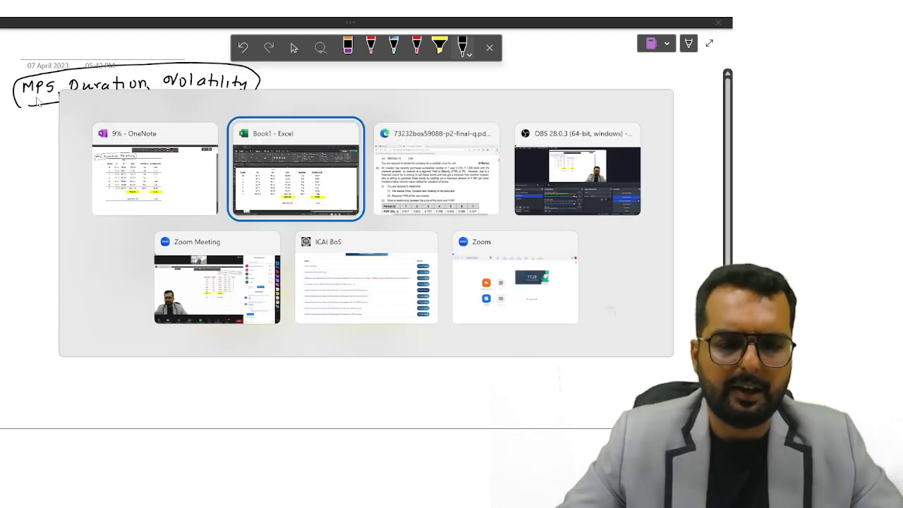
Review the bond question PDF in Edge against the finished Excel table.
left_click(436, 168)
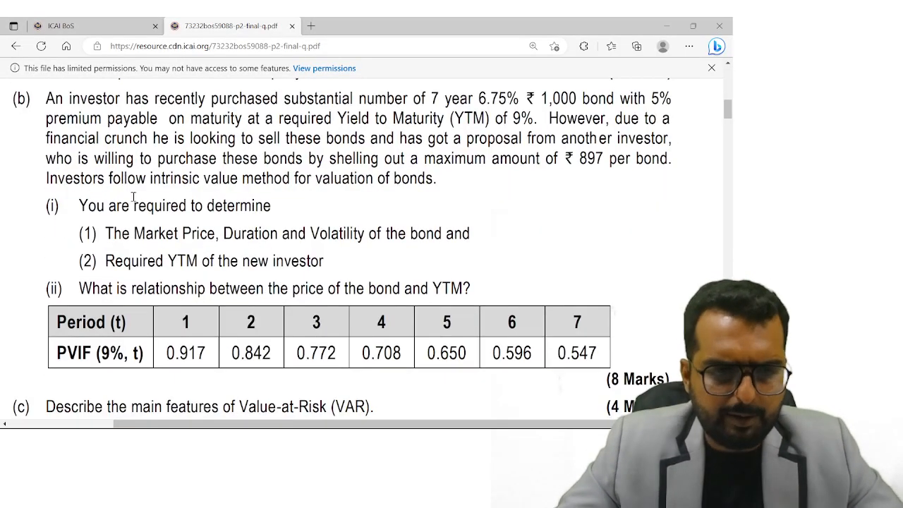
left_click_drag(106, 233, 308, 233)
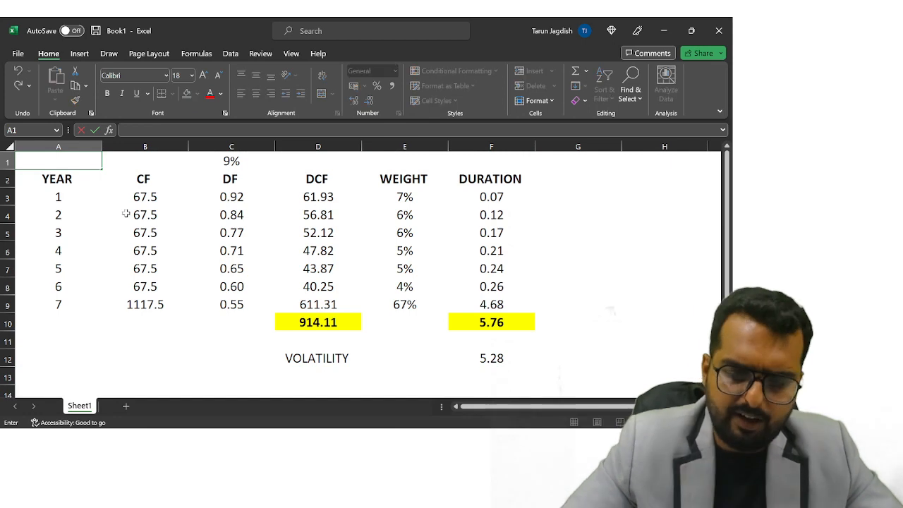
left_click(144, 160)
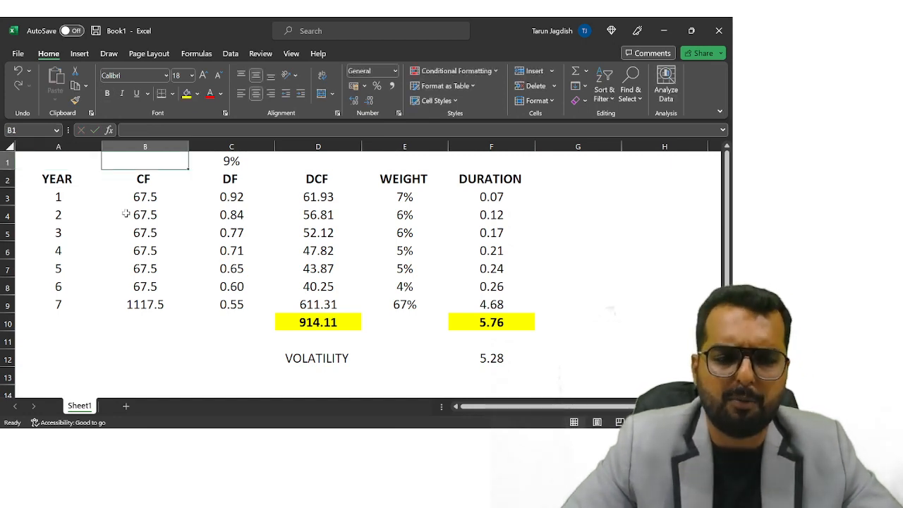
left_click(231, 161)
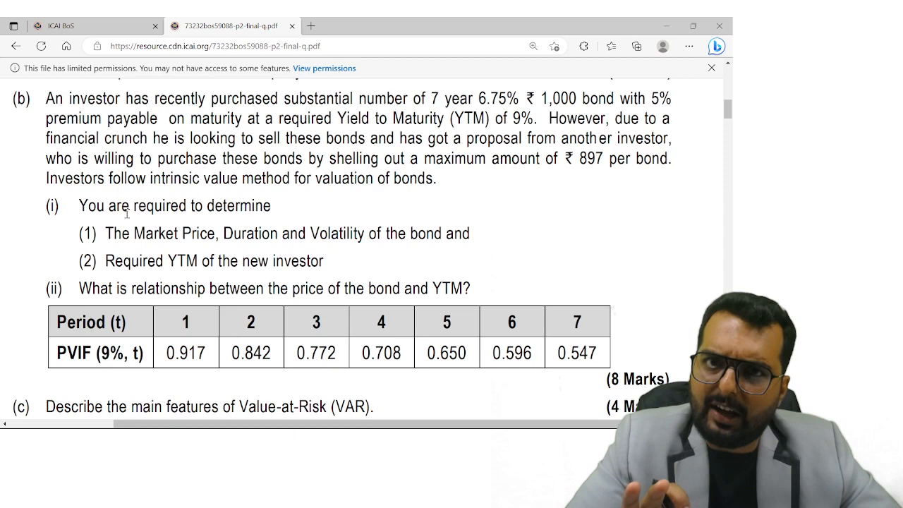
key("alt+tab")
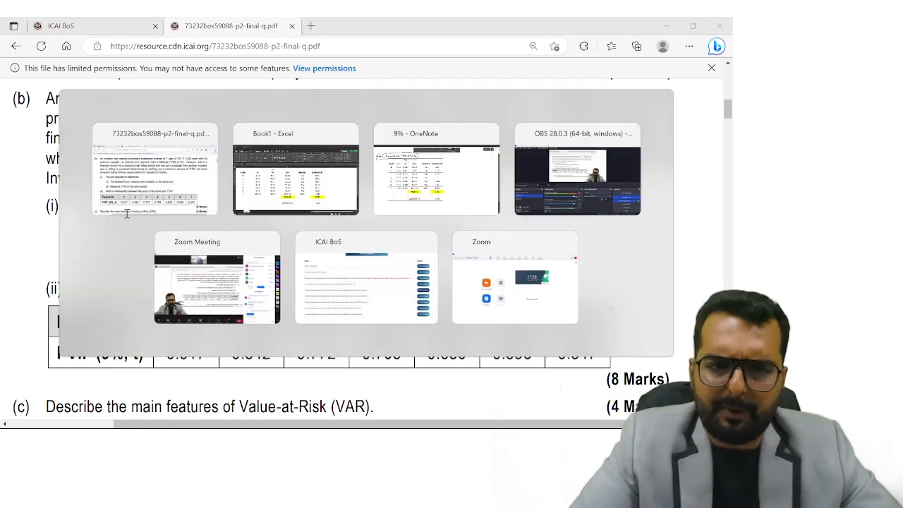
Enter 10% in C1 and relink the discount factors as =C3/(1+C1), filled down the column.
left_click(294, 172)
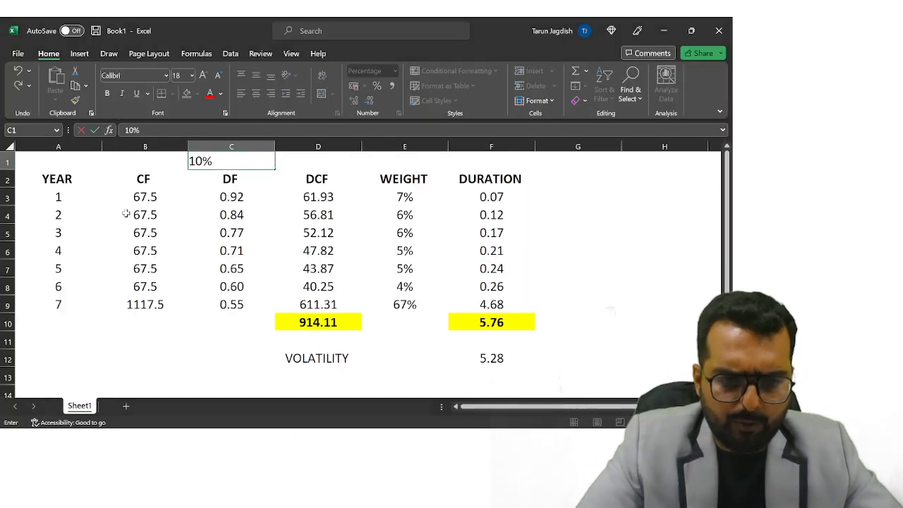
key("Return")
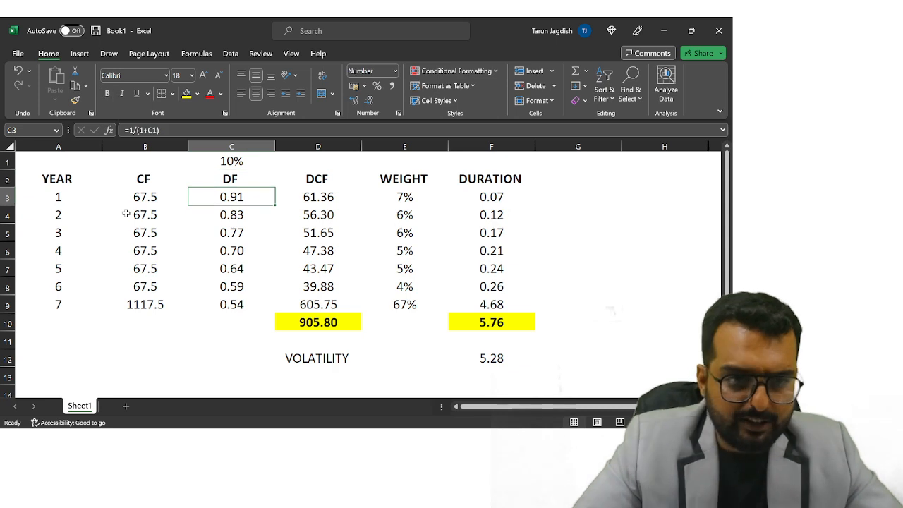
double_click(231, 196)
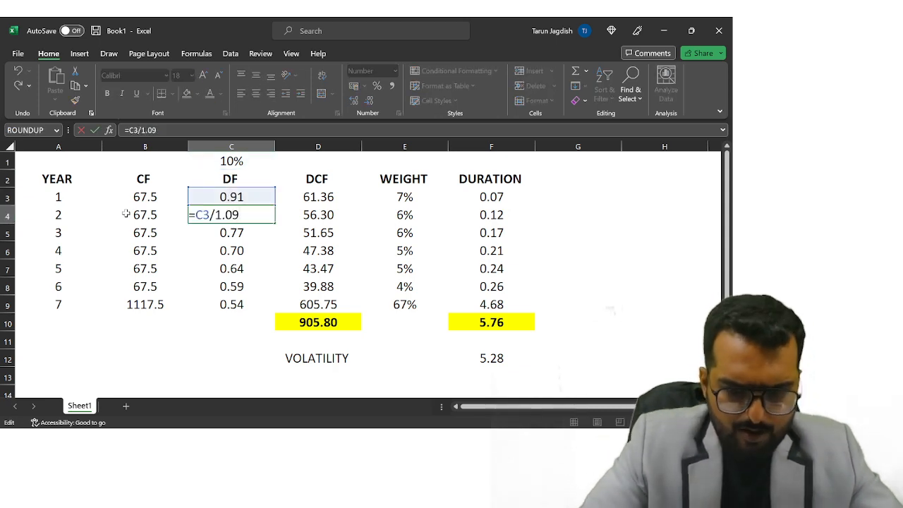
key("Backspace")
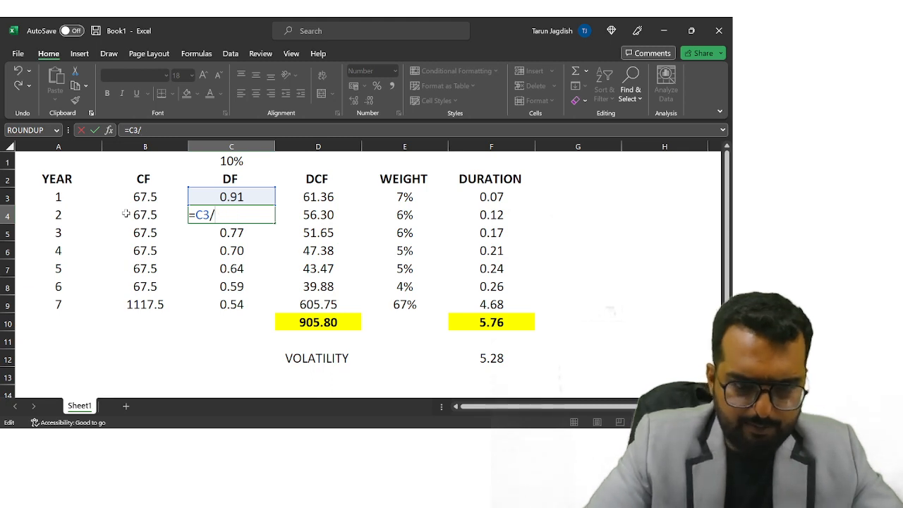
type("(1+")
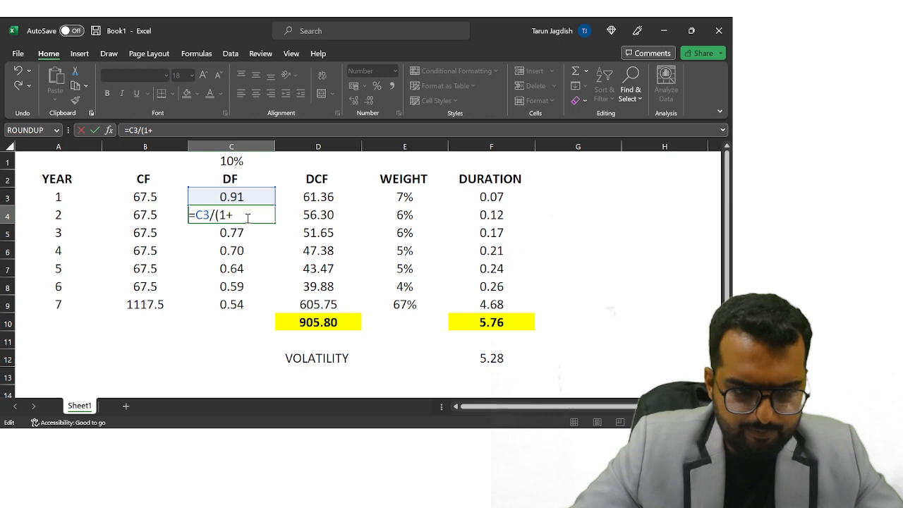
left_click(232, 161)
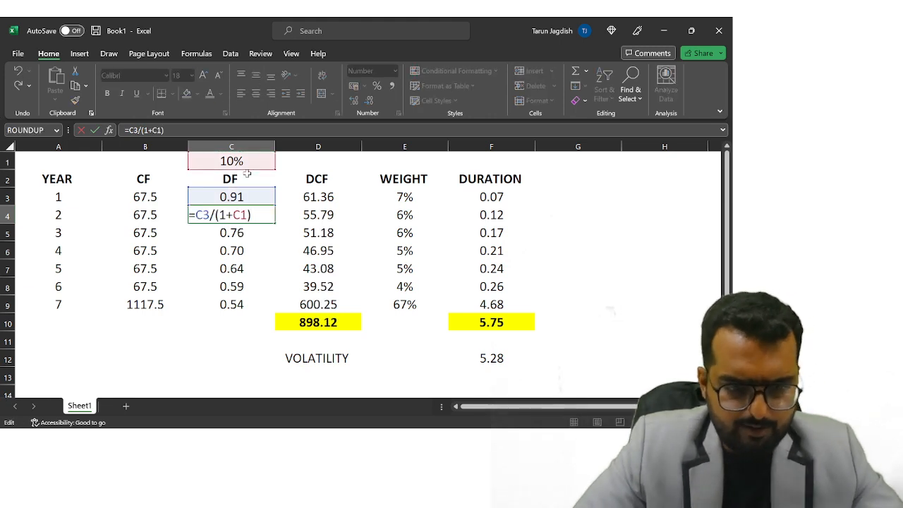
key("Return")
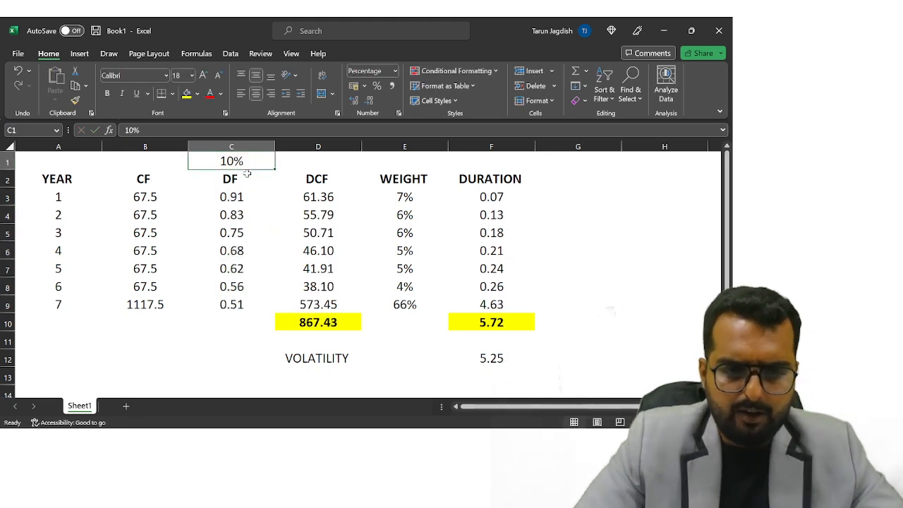
left_click(232, 251)
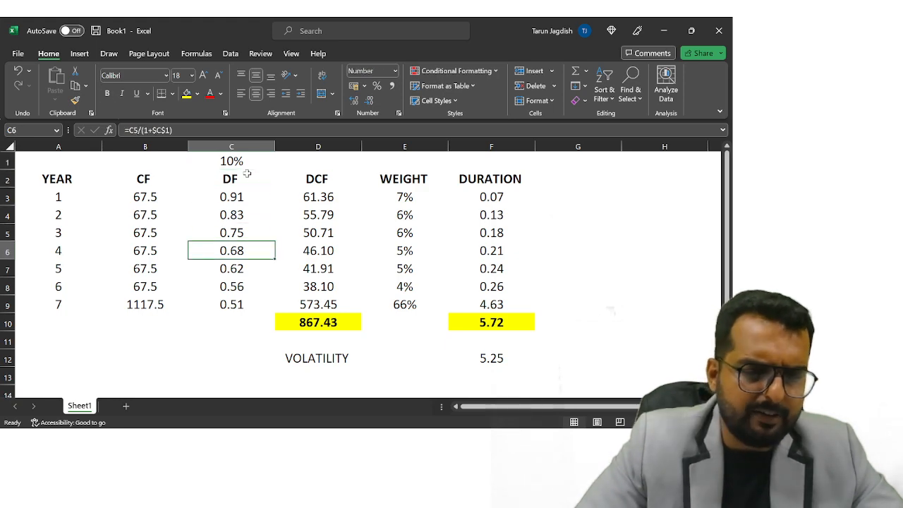
Trial 9%, 9.5%, 9.4% and 9.35% in C1 until the DCF total reaches 897.41.
key("alt+tab")
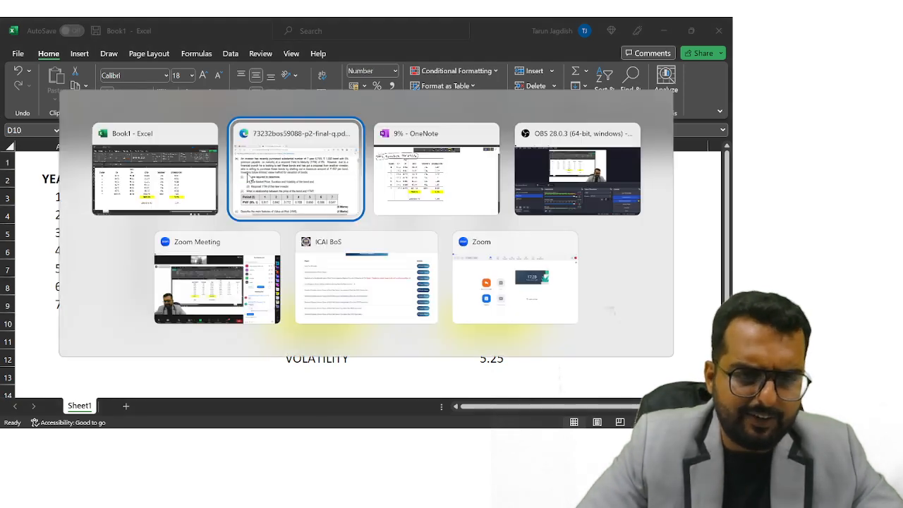
left_click(155, 170)
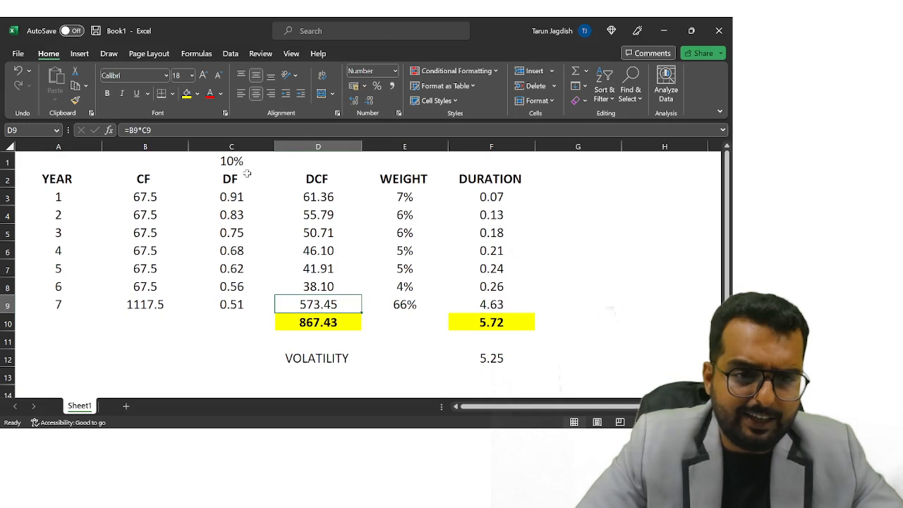
left_click(231, 161)
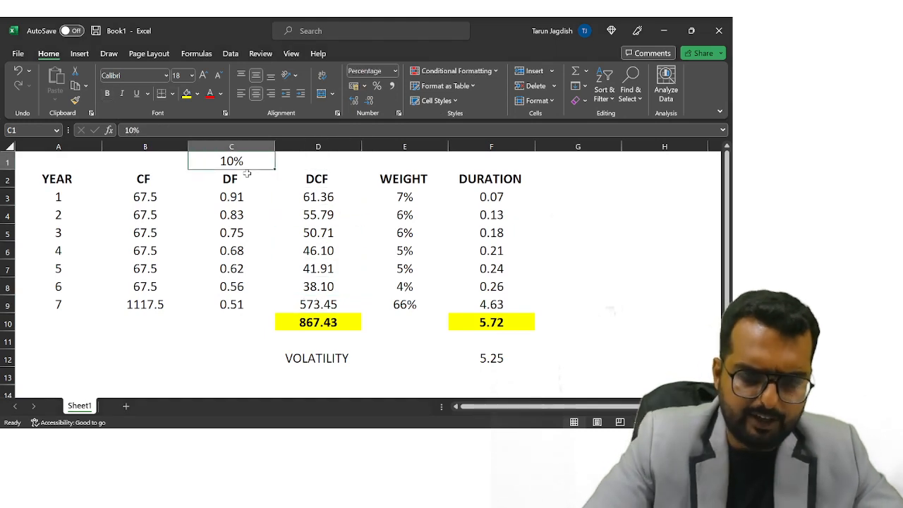
type("9%")
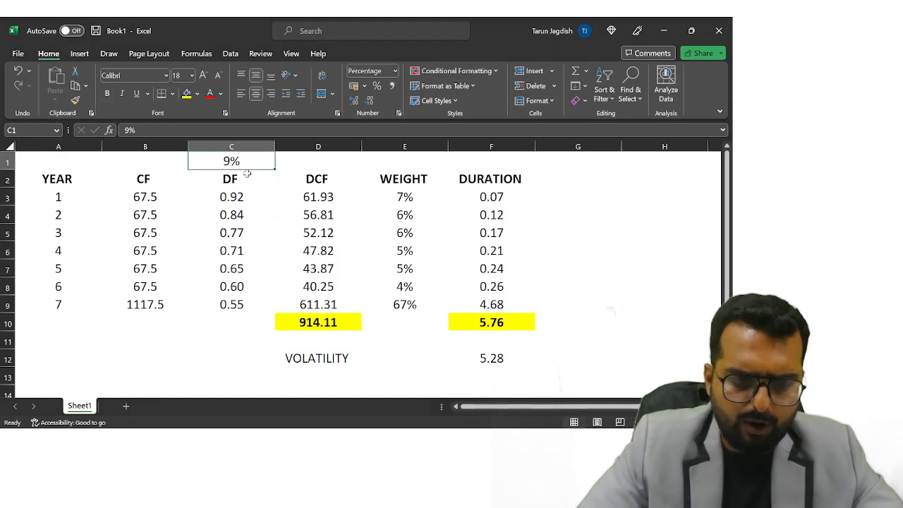
type("9.5%")
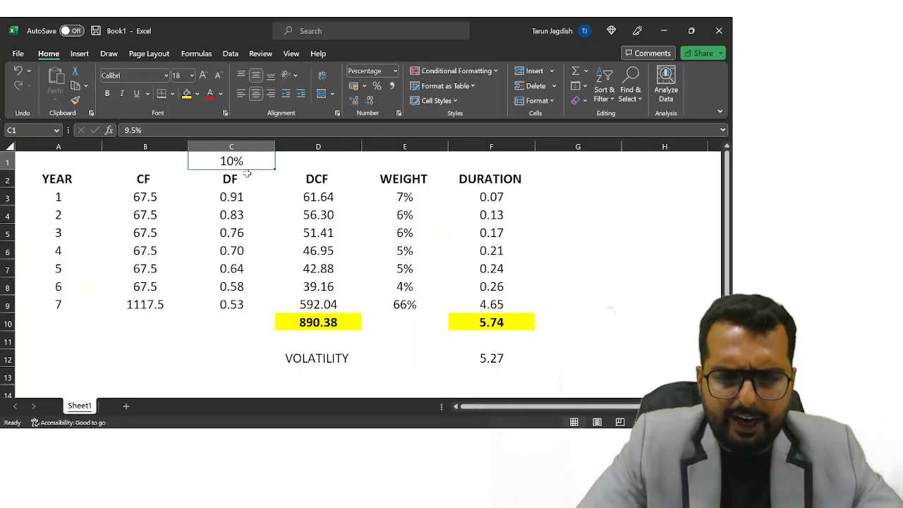
type("9.%")
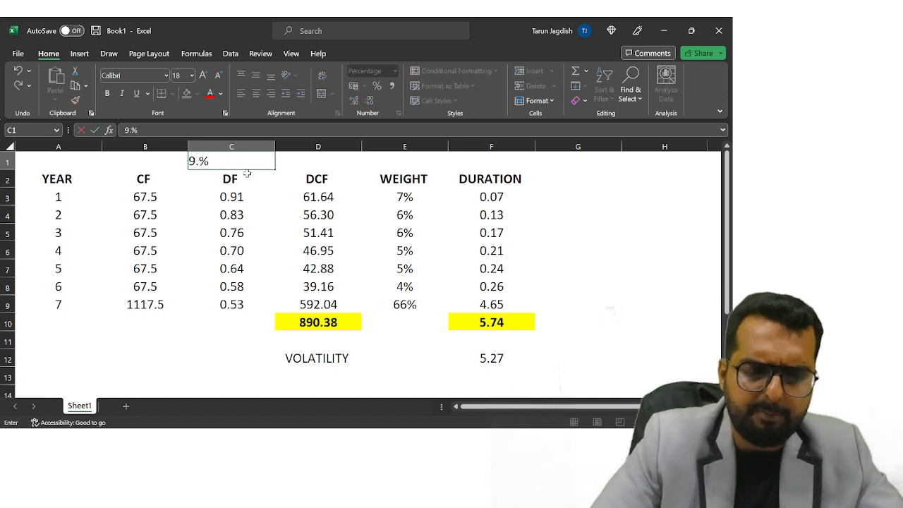
key("Return")
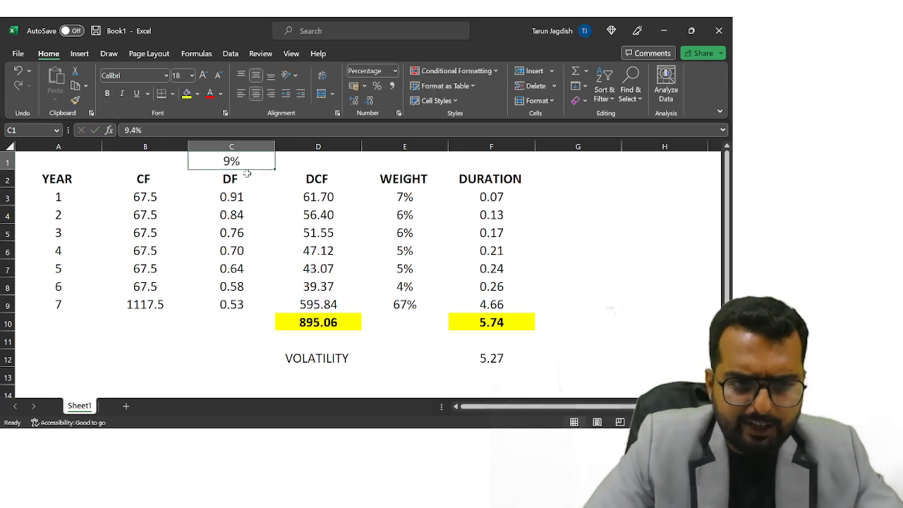
type("9.35%")
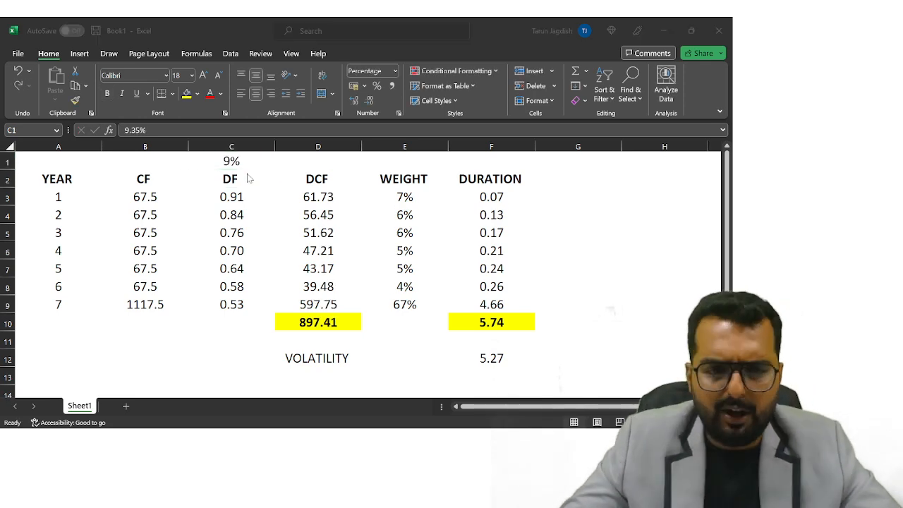
left_click(232, 161)
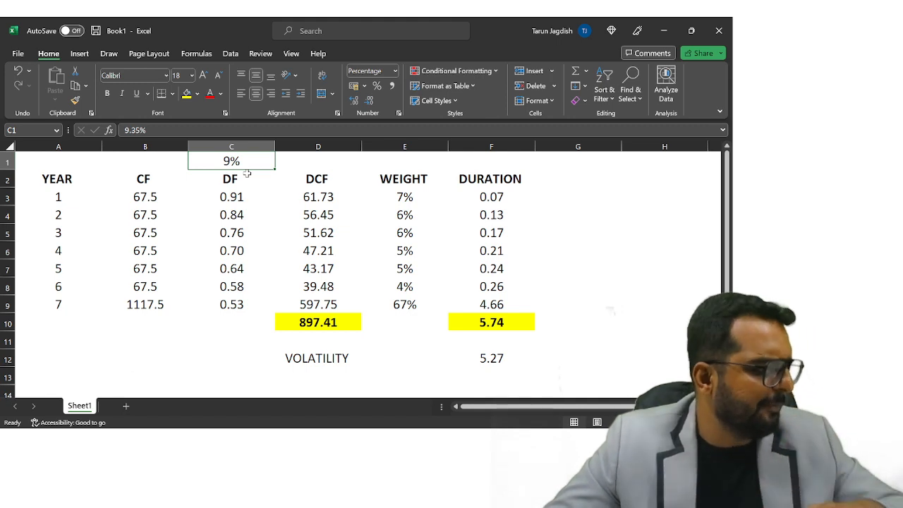
key("Alt+Tab")
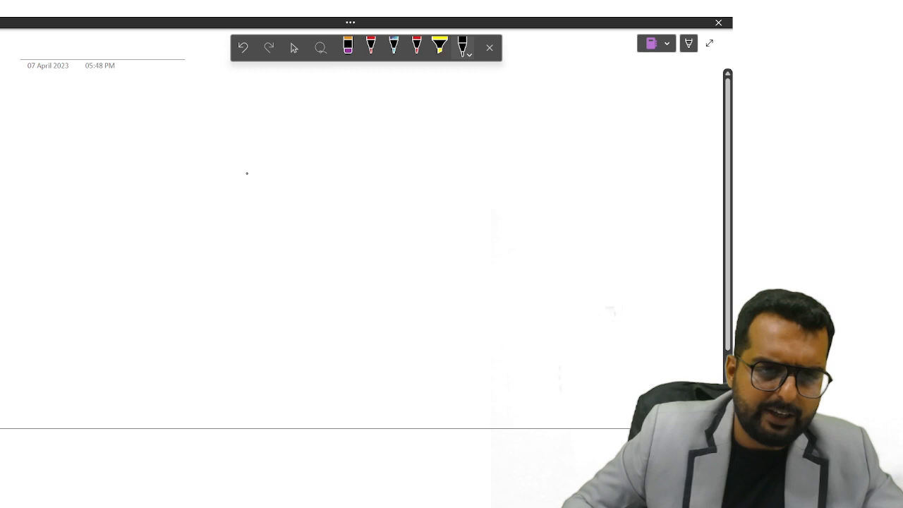
Handwrite 'YTM' and the approximate yield formula with 67.50, 1117.50, 897 and 7 years.
left_click_drag(68, 124, 99, 116)
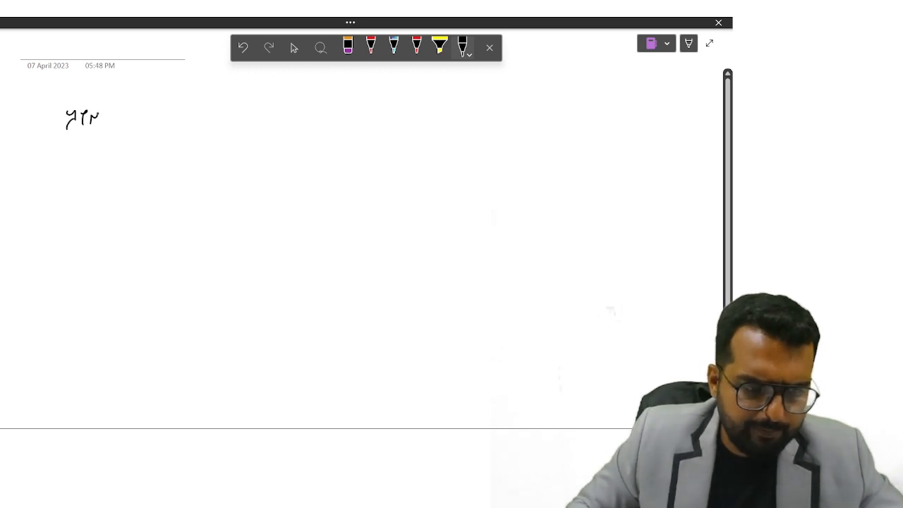
left_click_drag(155, 106, 195, 113)
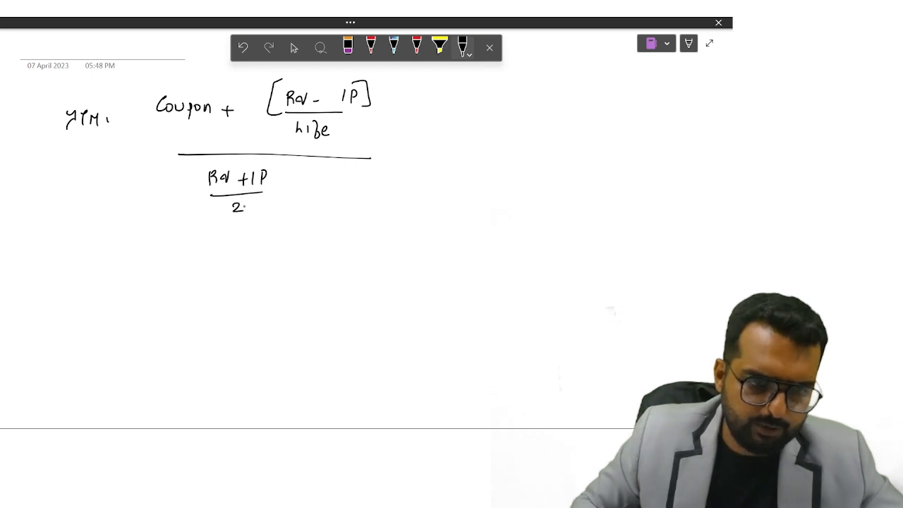
left_click_drag(96, 285, 138, 275)
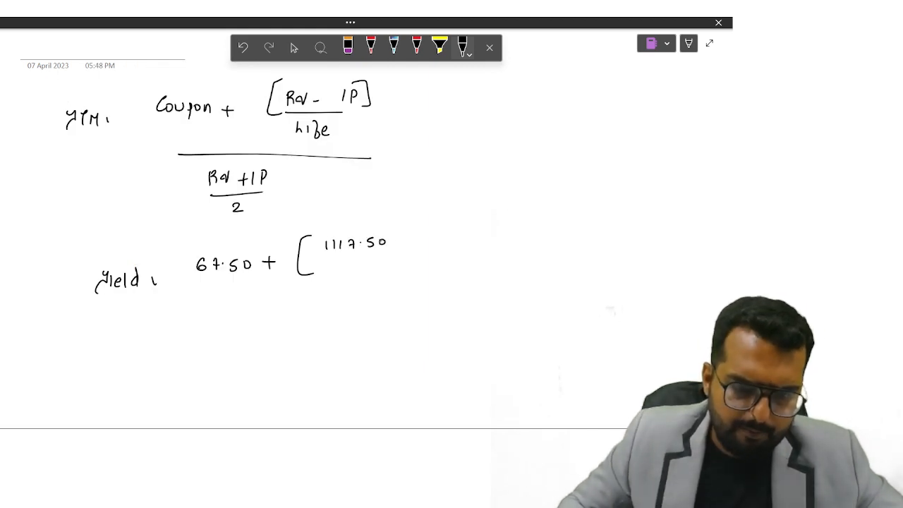
Work the terms through to 99 ÷ 1007.25 and underline the result of about 9.83%.
left_click(423, 240)
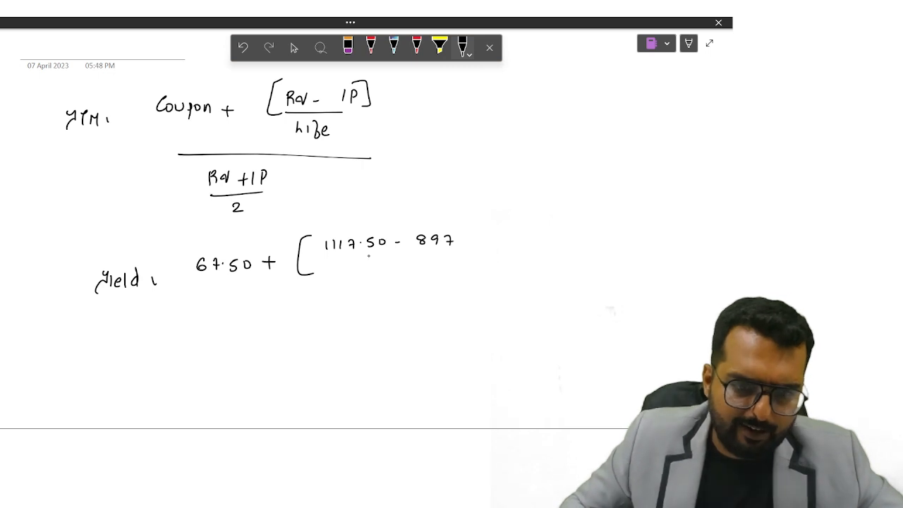
left_click_drag(321, 262, 466, 268)
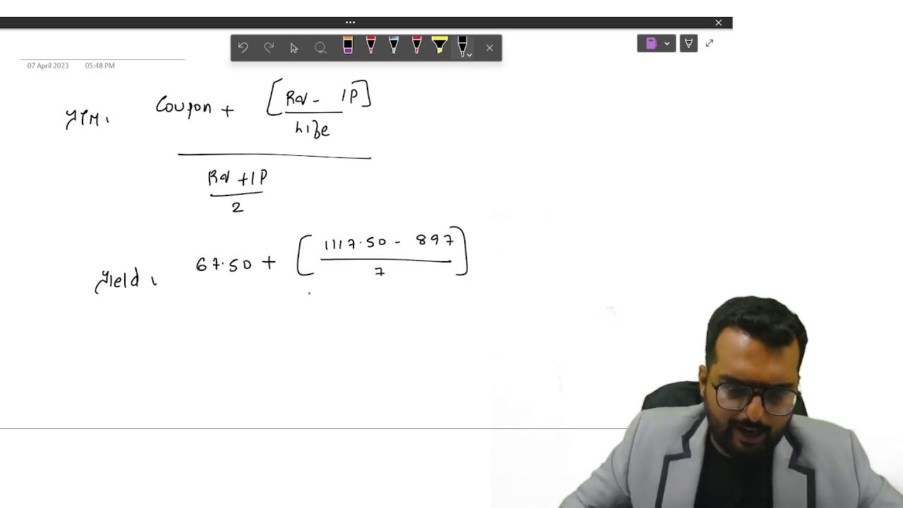
left_click_drag(208, 290, 508, 289)
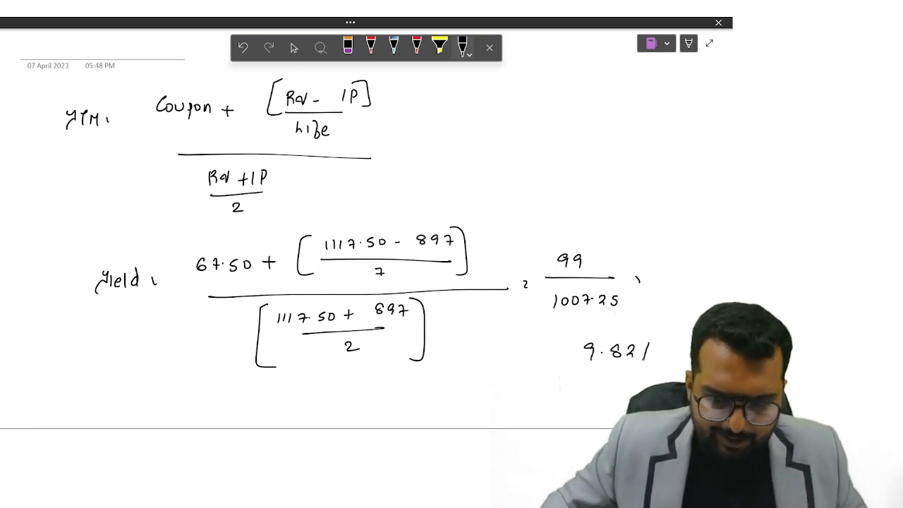
left_click_drag(581, 367, 652, 367)
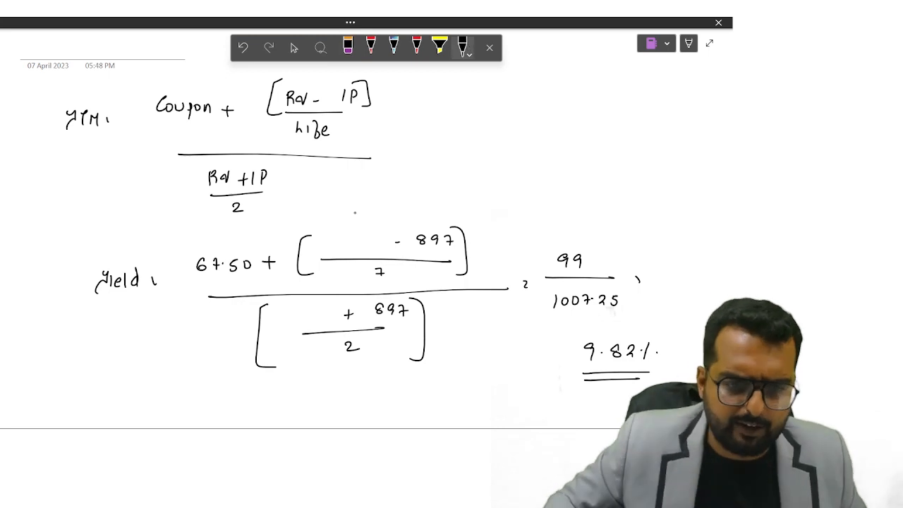
Substitute 1050 for 1117.50, giving 89.35 over 973.50 and an approximate yield of 9.17%.
type("1050")
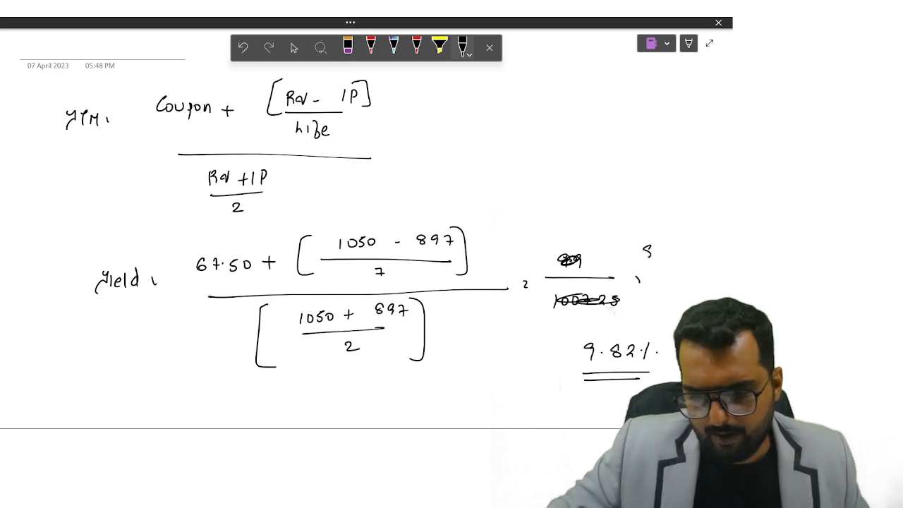
type("89.35")
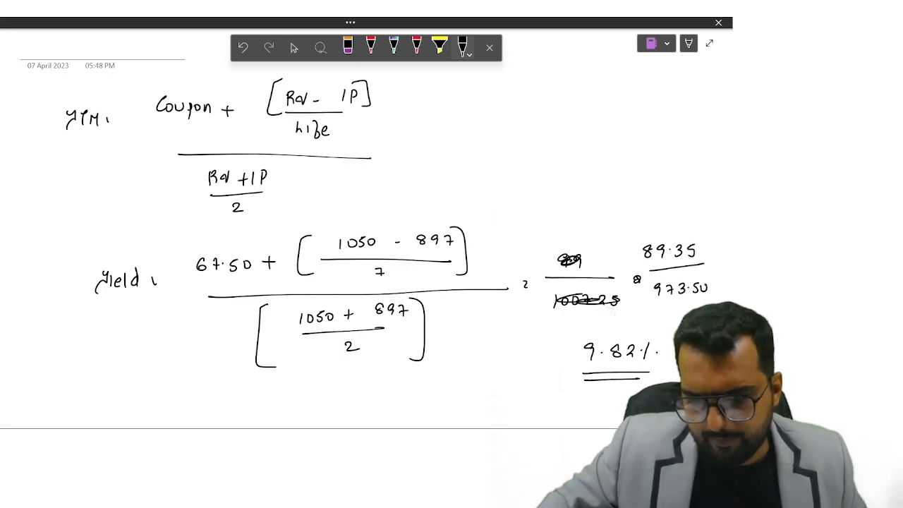
left_click(347, 45)
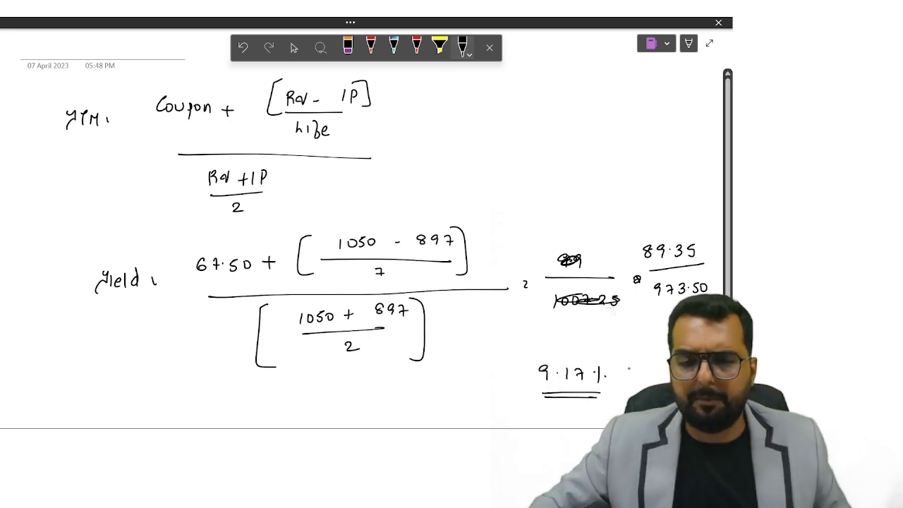
type("Appr")
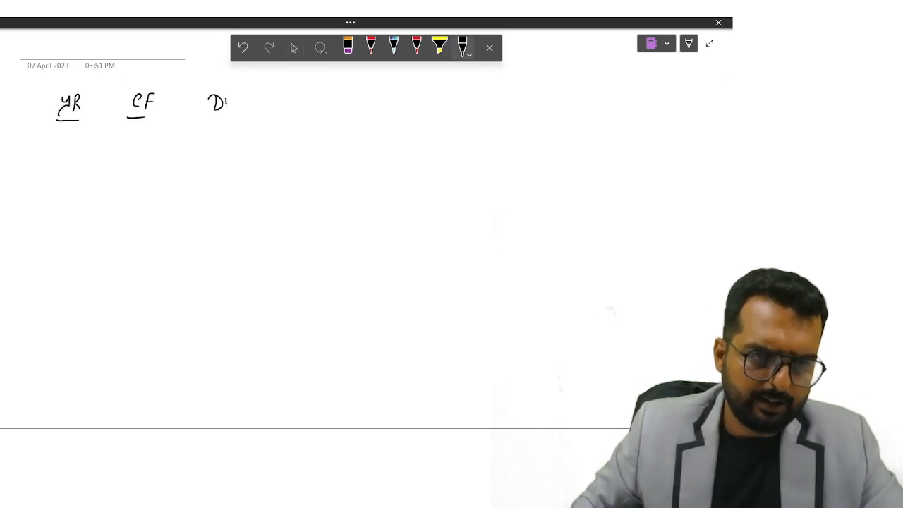
Handwrite YR, CF, DF, DCF, DF, DCF headings labelled 9.17% and 10.17% on a new page.
left_click_drag(219, 99, 283, 80)
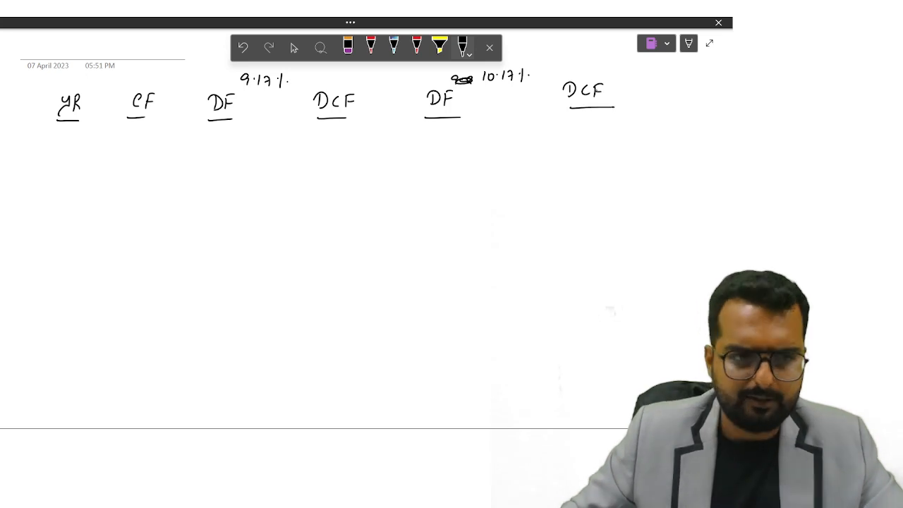
key("alt+tab")
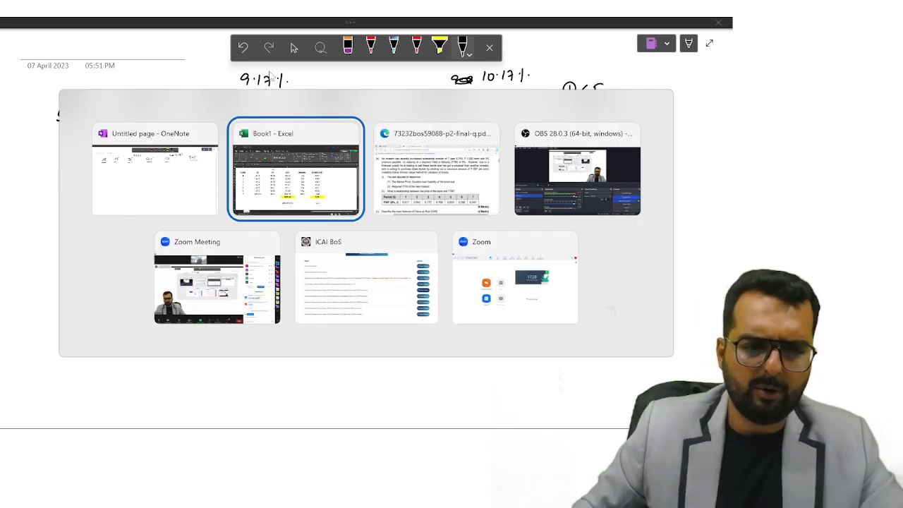
Set the first discount rate in C1 to 9.17% so the DCF total shows 905.95.
left_click(295, 167)
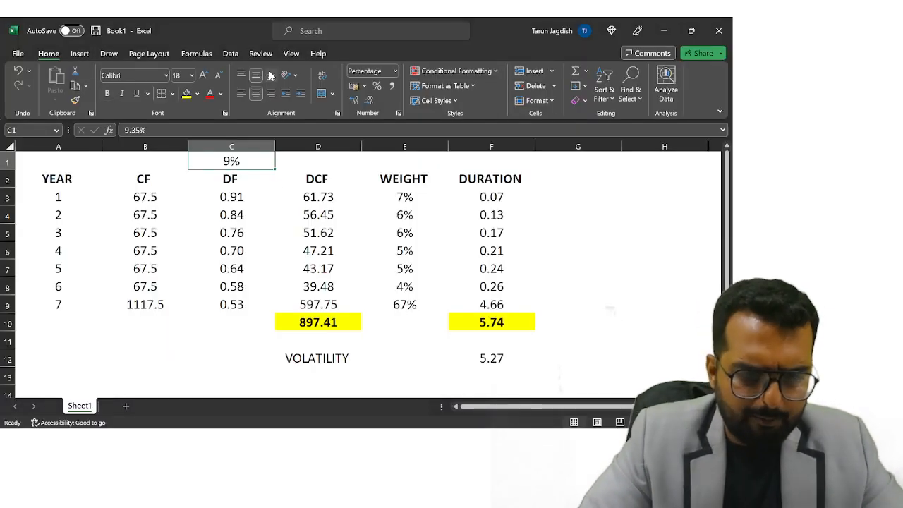
type("9.17%")
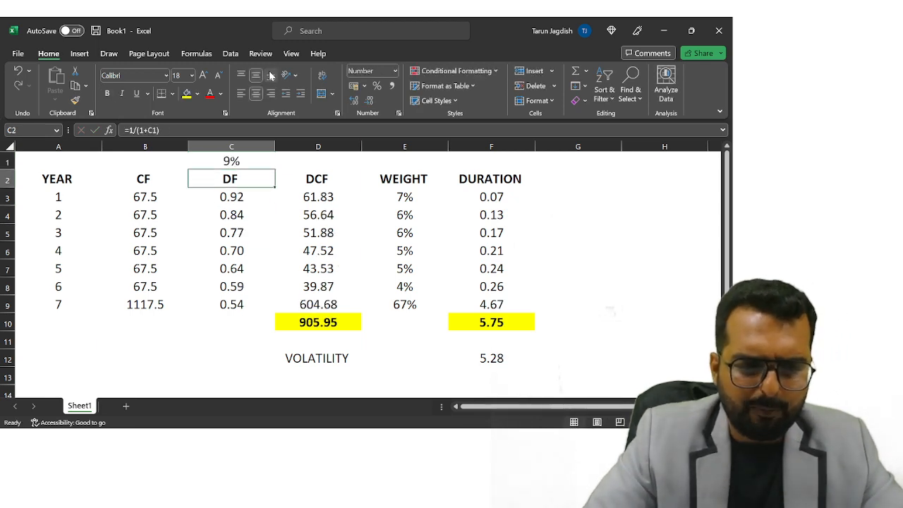
left_click(319, 178)
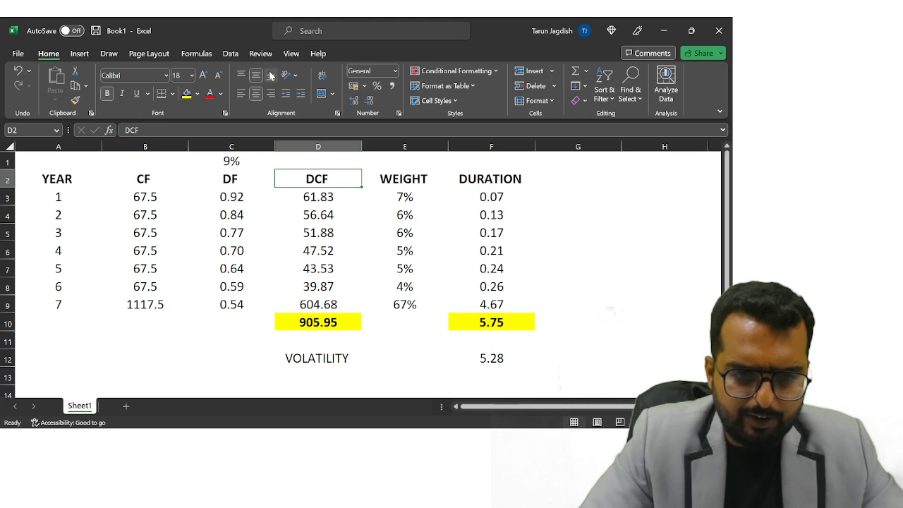
left_click(319, 161)
type("10.17")
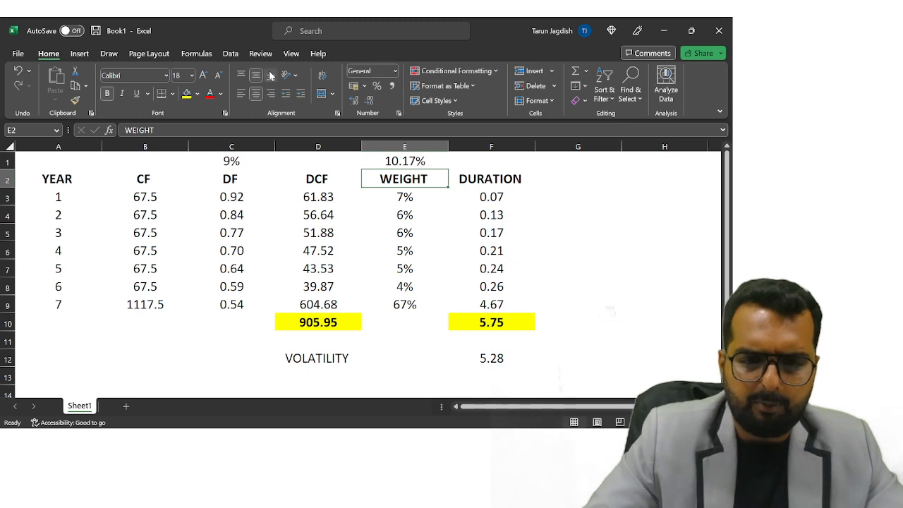
Replace the weight column with =1/(1+E1) discount factors at 10.17%, shown as decimals 0.91 to 0.51.
left_click(403, 197)
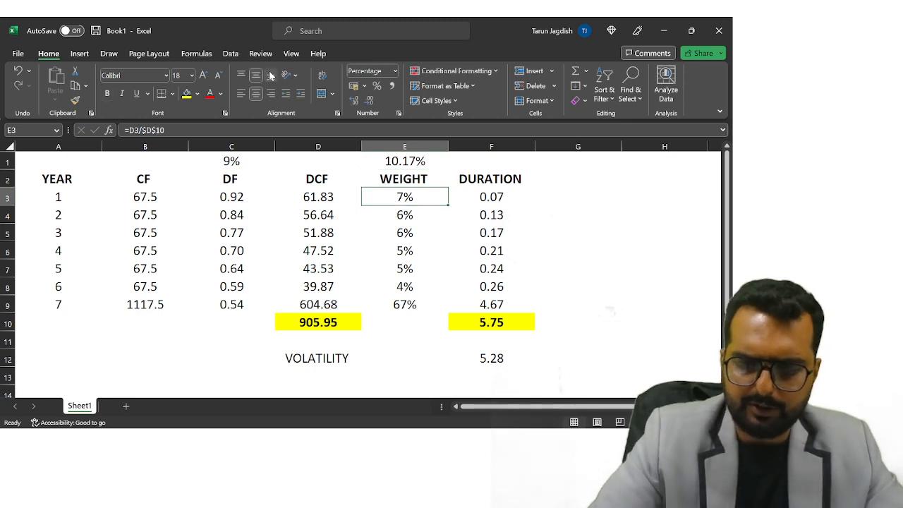
type("=")
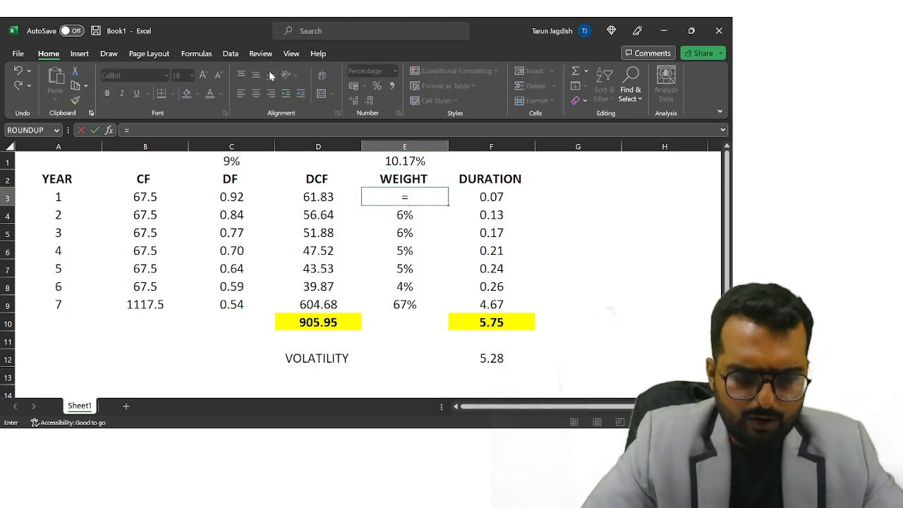
type("1/(1")
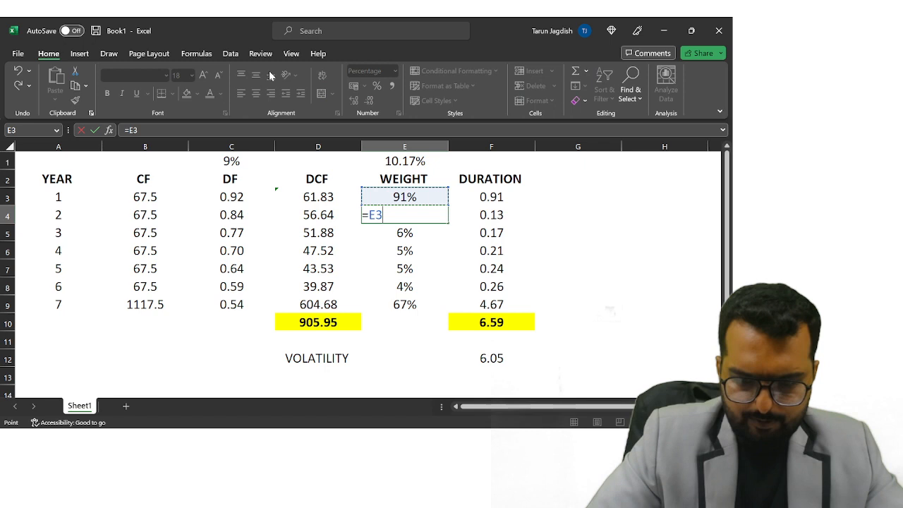
type("/(1+")
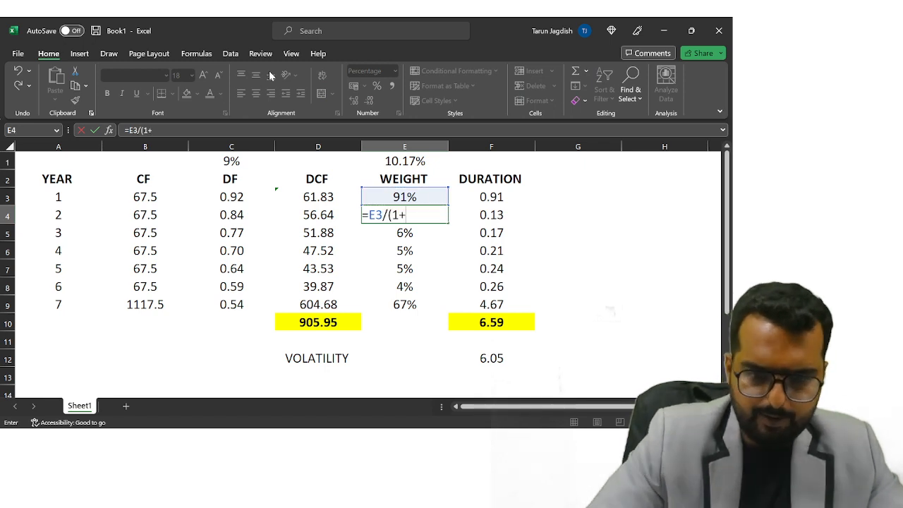
type("E1)")
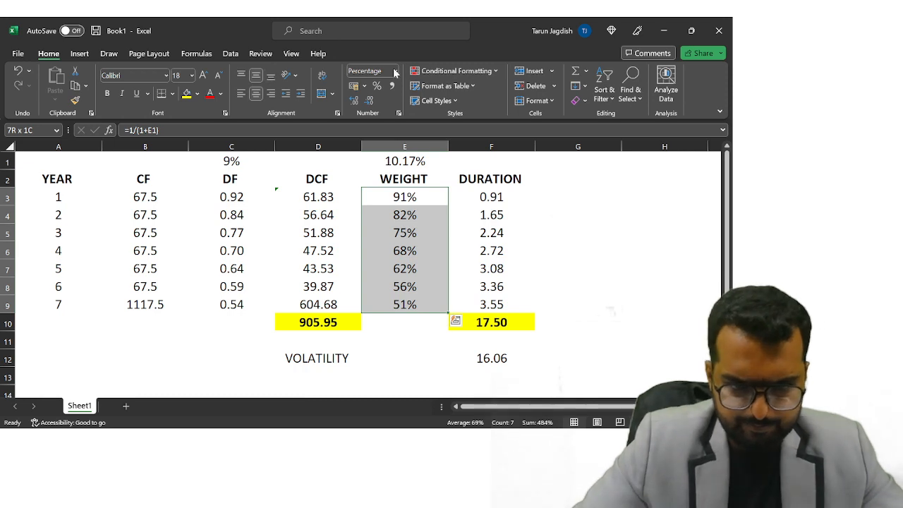
left_click(365, 71)
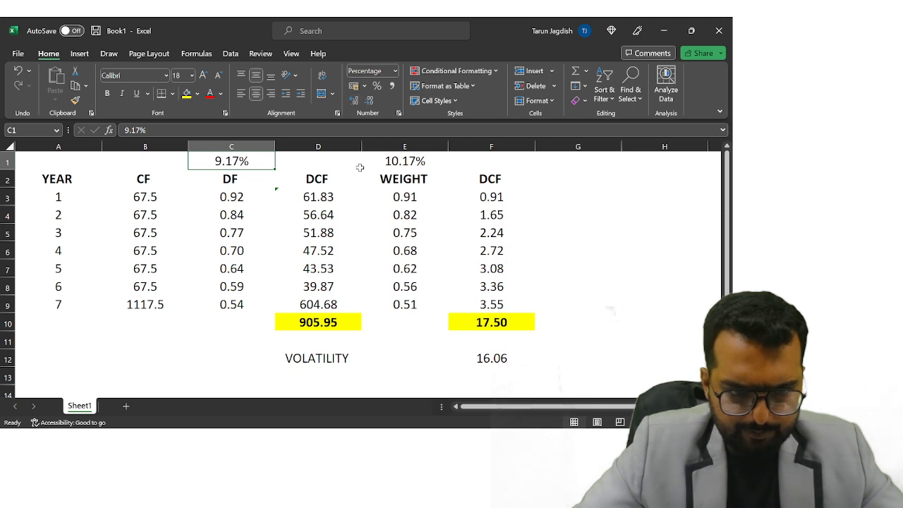
left_click(58, 196)
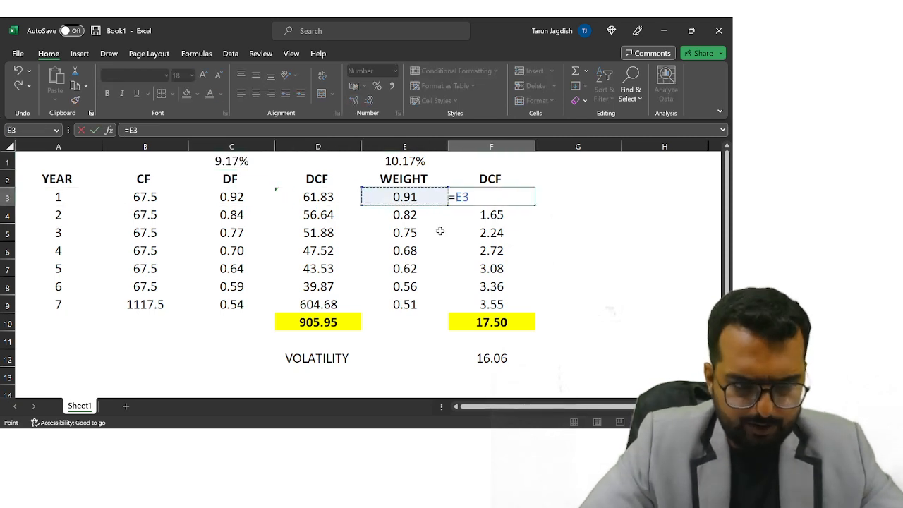
Compute the 10.17% discounted cash flows totalling 859.81 and copy the bond table A1:F10.
key("Return")
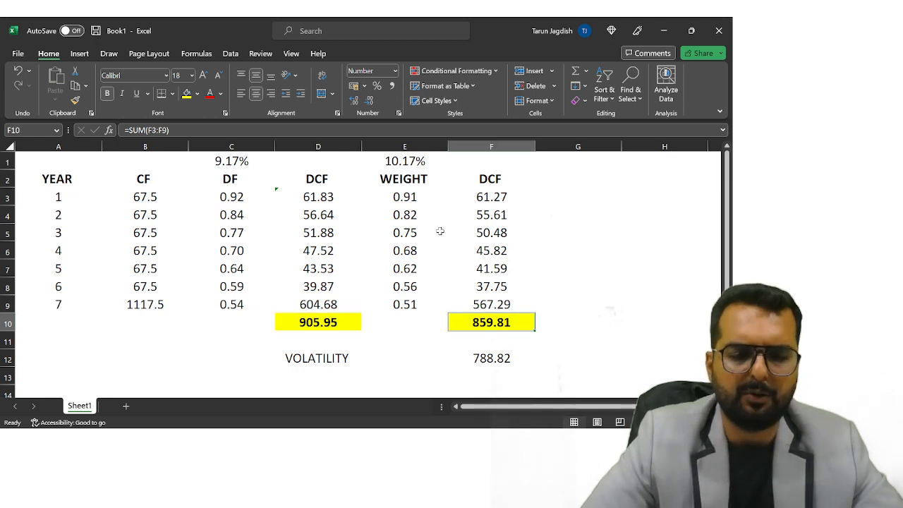
left_click(231, 161)
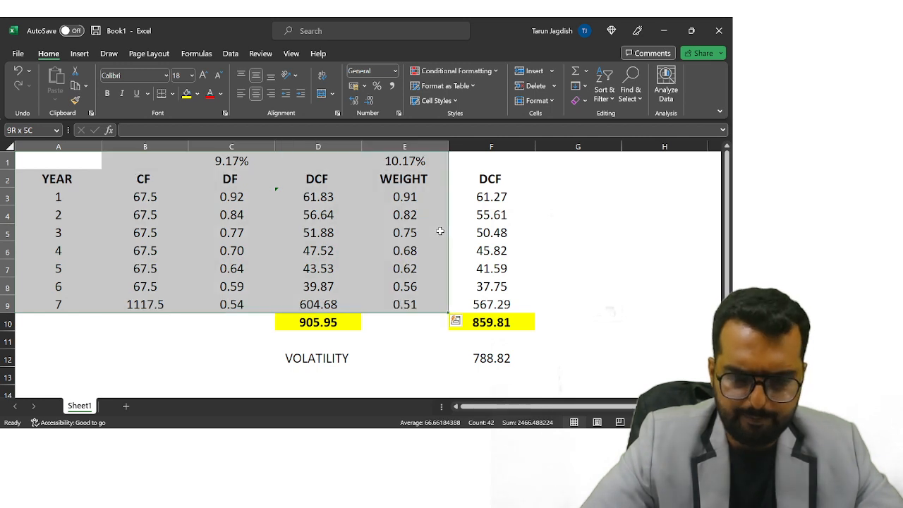
key("alt+tab")
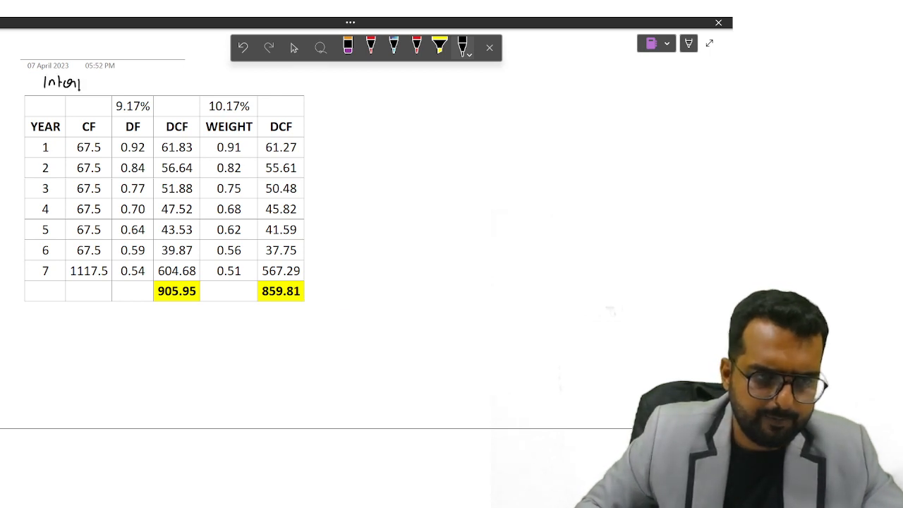
Write the 'Interpolation' heading and mark 905.95 at 9.17% and 859.81 at 10.17% on a line.
type("polation")
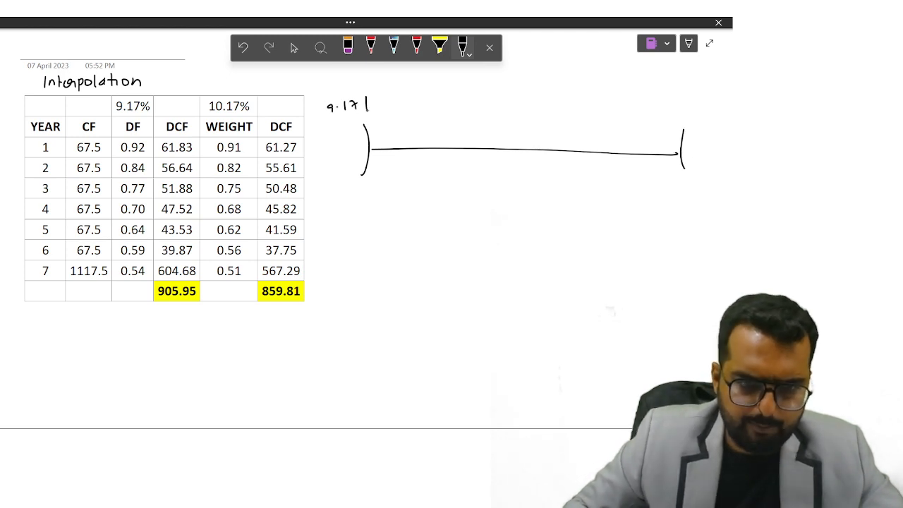
left_click_drag(341, 194, 378, 194)
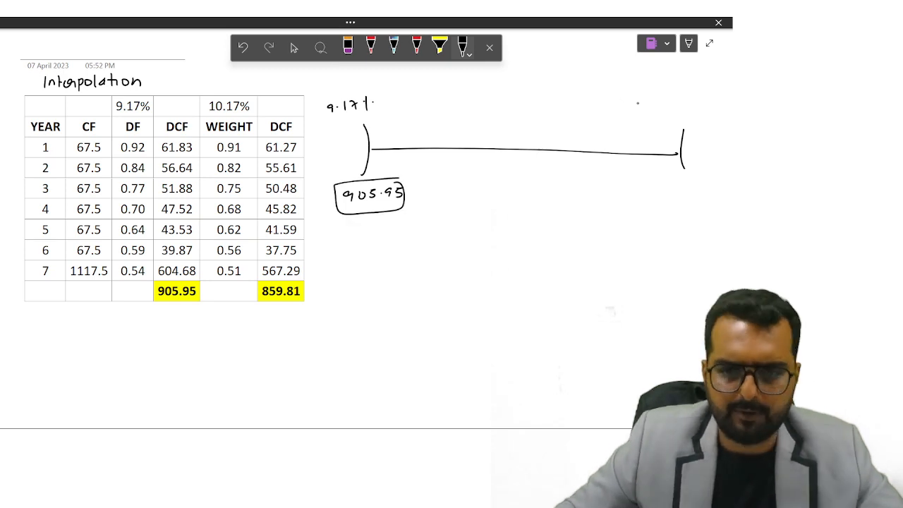
type("10.17%")
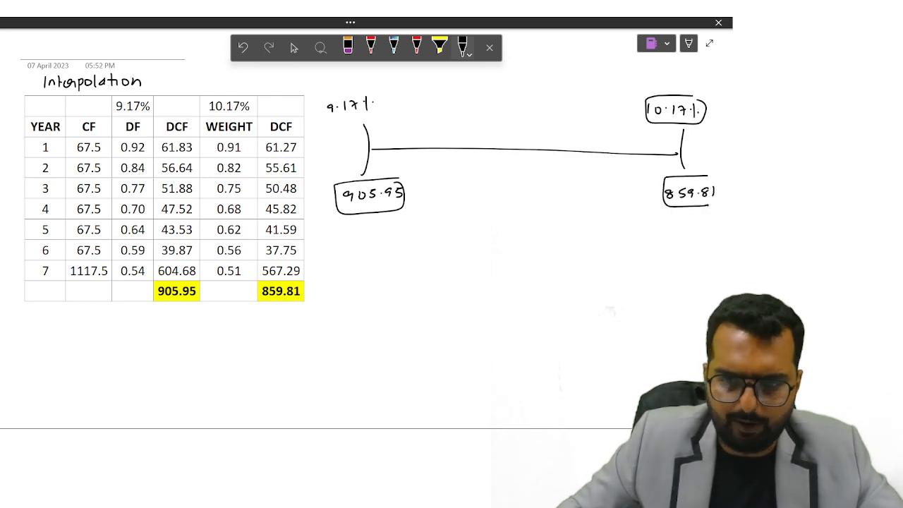
Add the target 897 and the differences 8.95 and 46.14 to the interpolation sketch.
key("alt+tab")
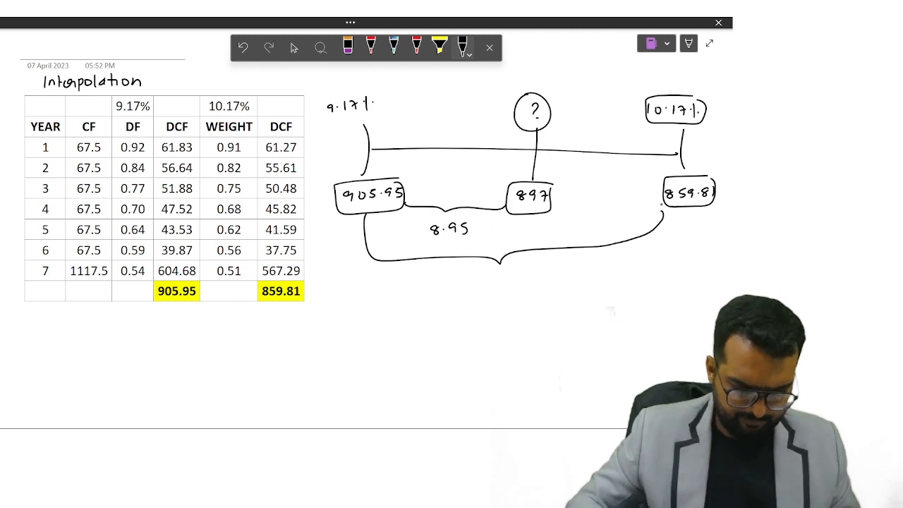
type("46.1")
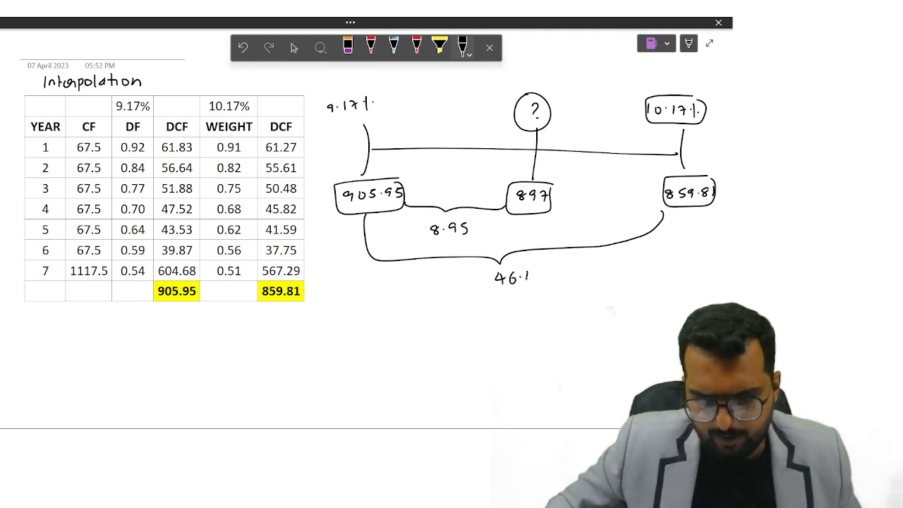
type("4")
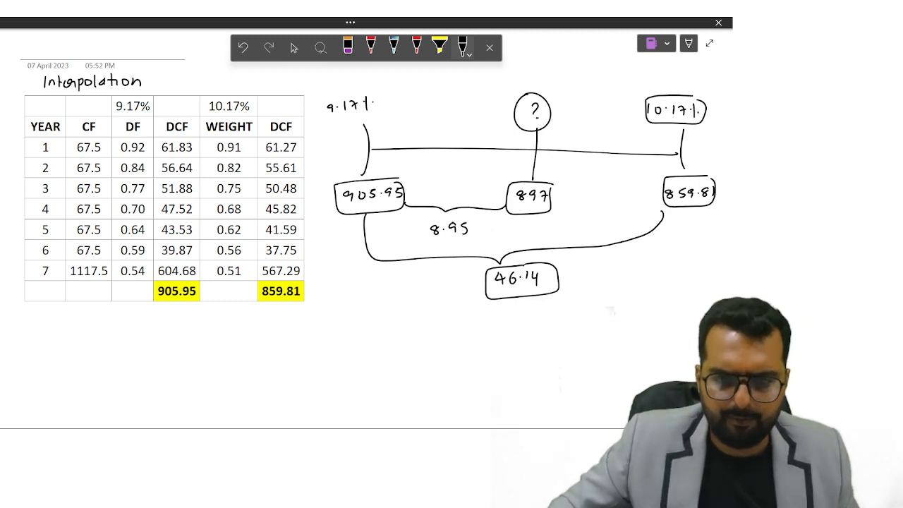